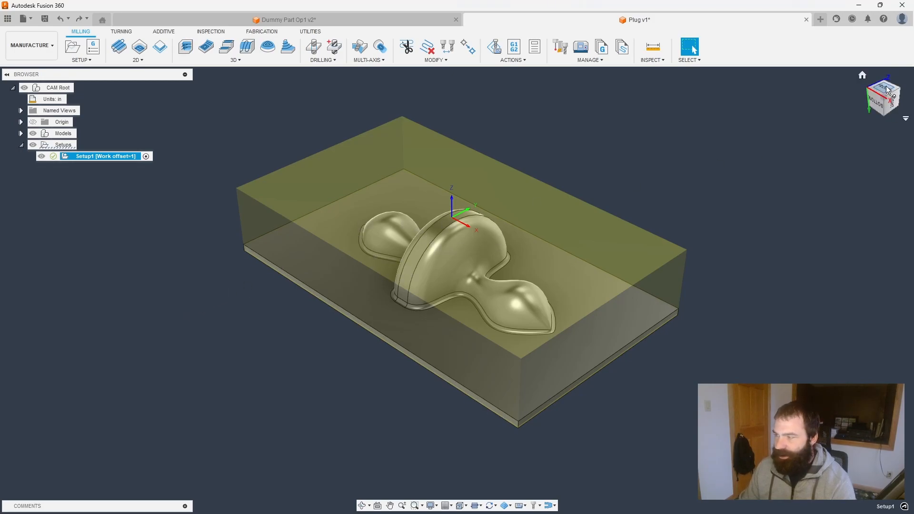
Start a 3D Pocket Clearing operation with the 2-inch face mill and the stock outline as its contour.
{"action": "left_click", "coordinate": [234, 60]}
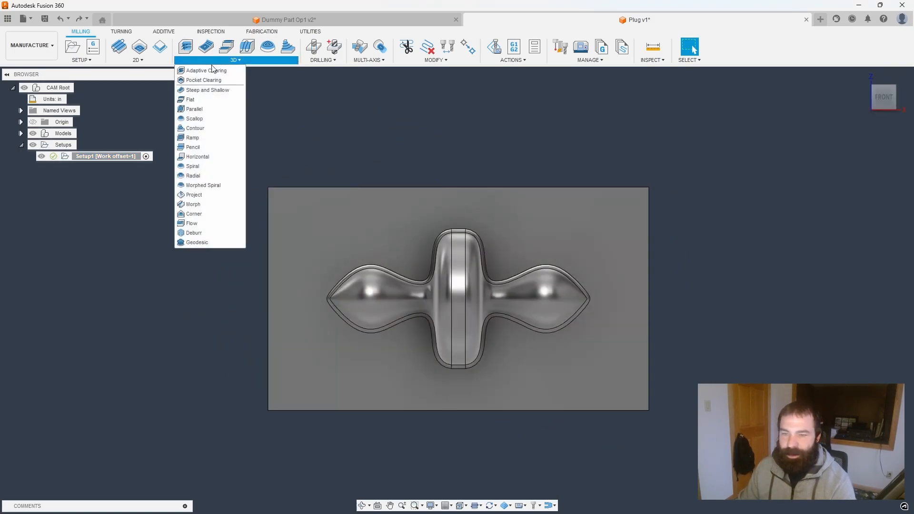
{"action": "left_click", "coordinate": [202, 80]}
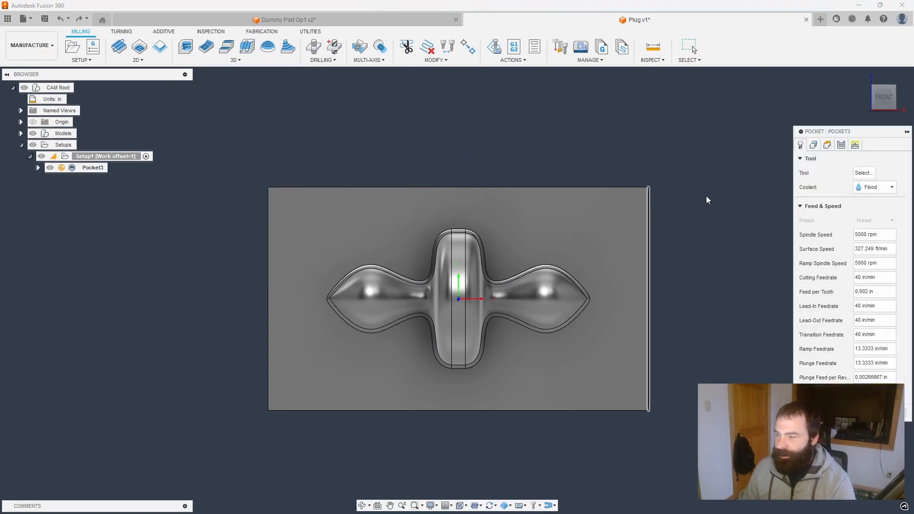
{"action": "left_click", "coordinate": [863, 172]}
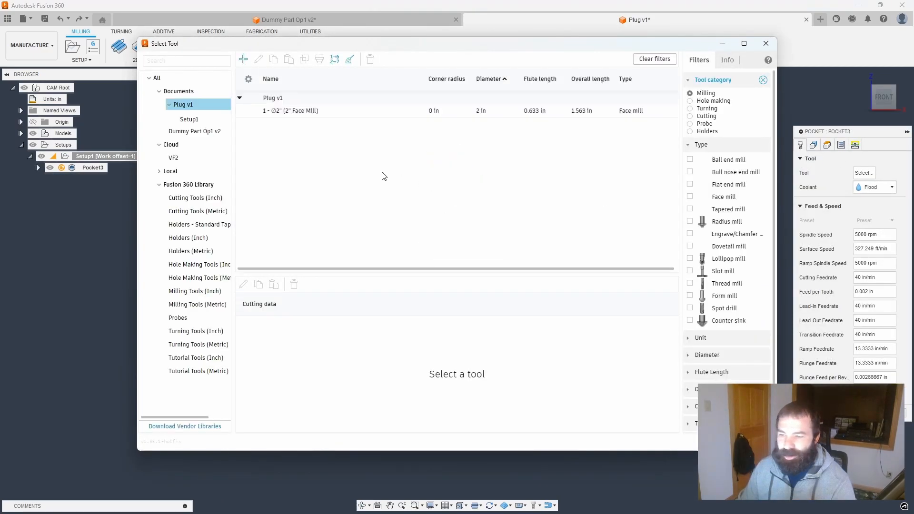
{"action": "left_click", "coordinate": [289, 110]}
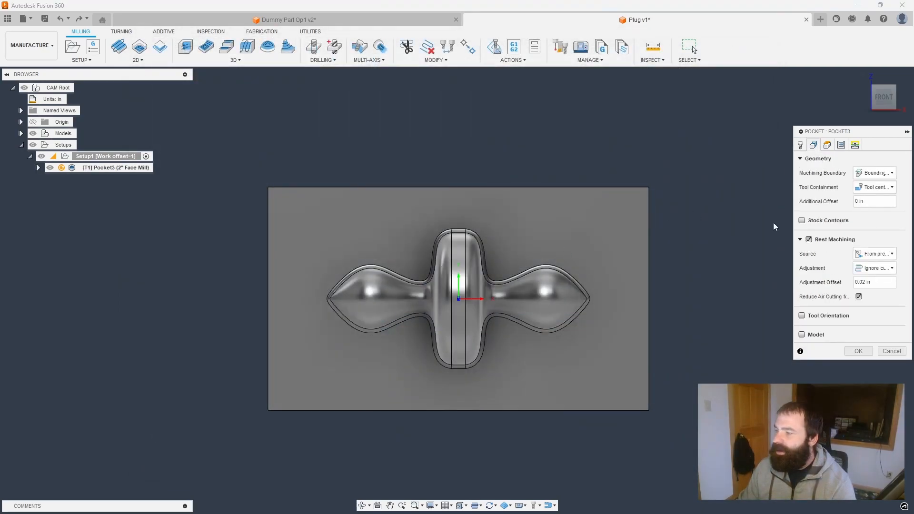
{"action": "left_click", "coordinate": [801, 221]}
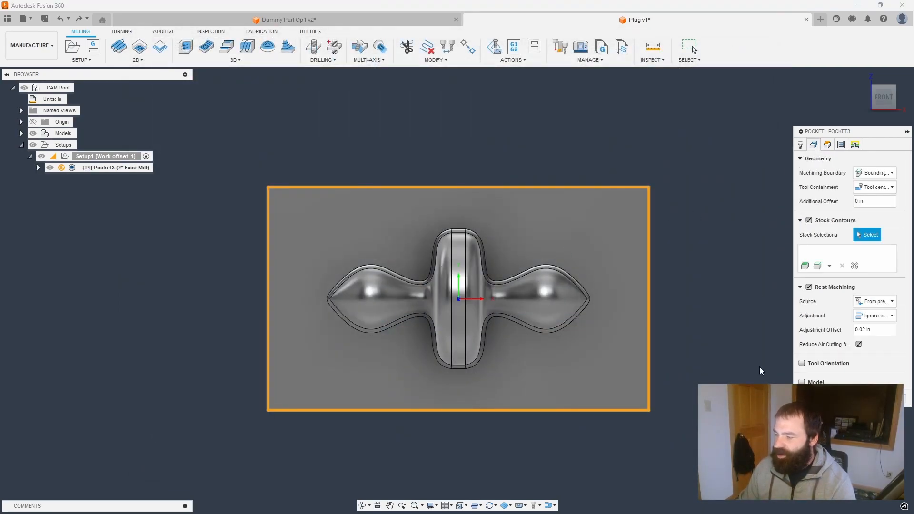
{"action": "left_click", "coordinate": [879, 187]}
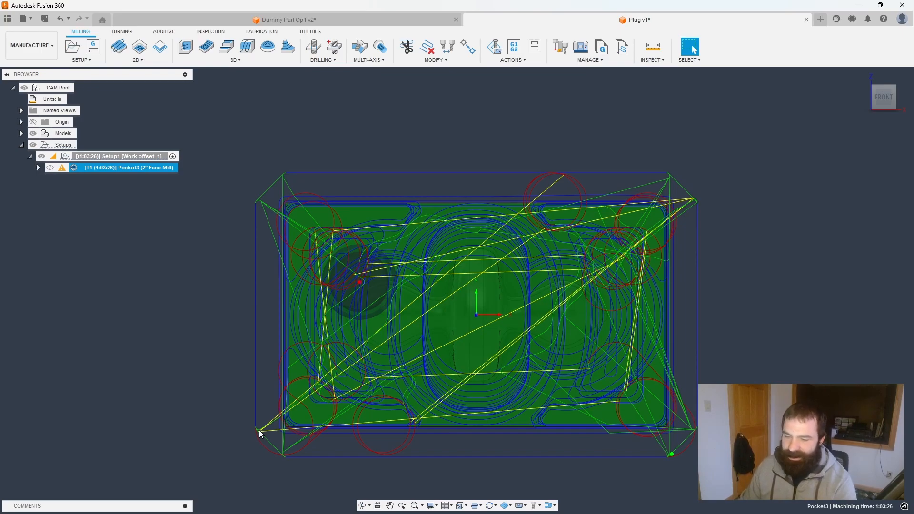
{"action": "mouse_move", "coordinate": [213, 259]}
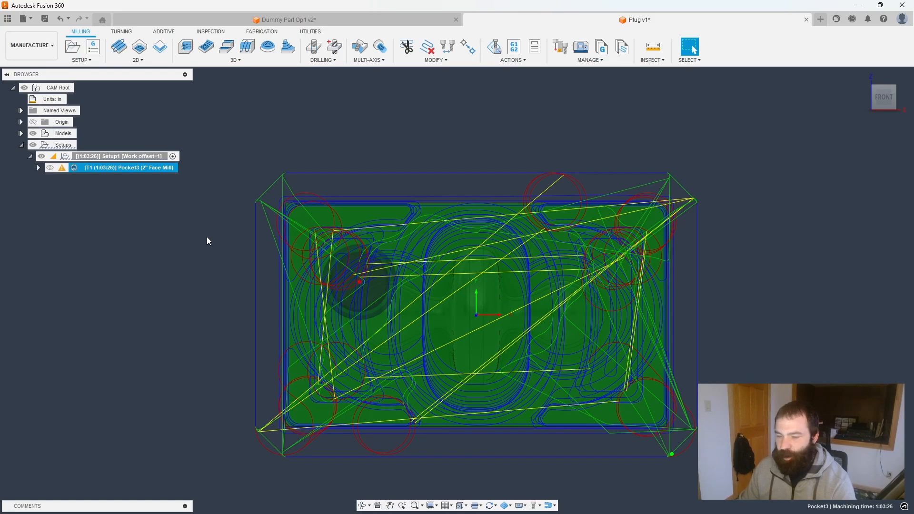
{"action": "mouse_move", "coordinate": [44, 48]}
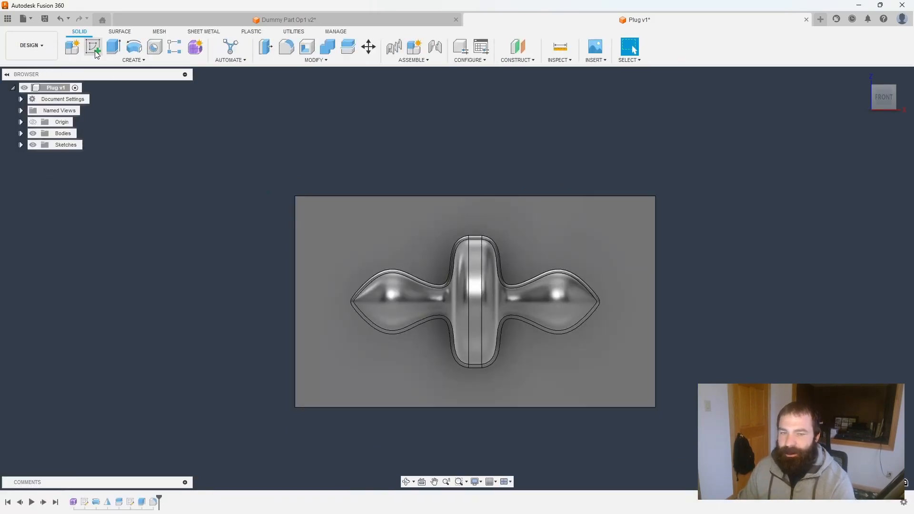
Sketch on the stock's top face and draw a rectangle over its top-left corner.
{"action": "left_click", "coordinate": [91, 45]}
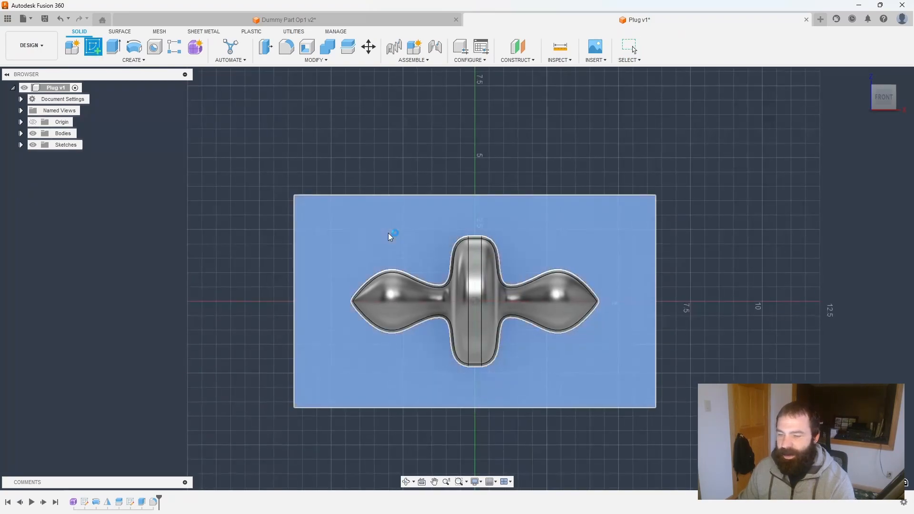
{"action": "left_click", "coordinate": [69, 49]}
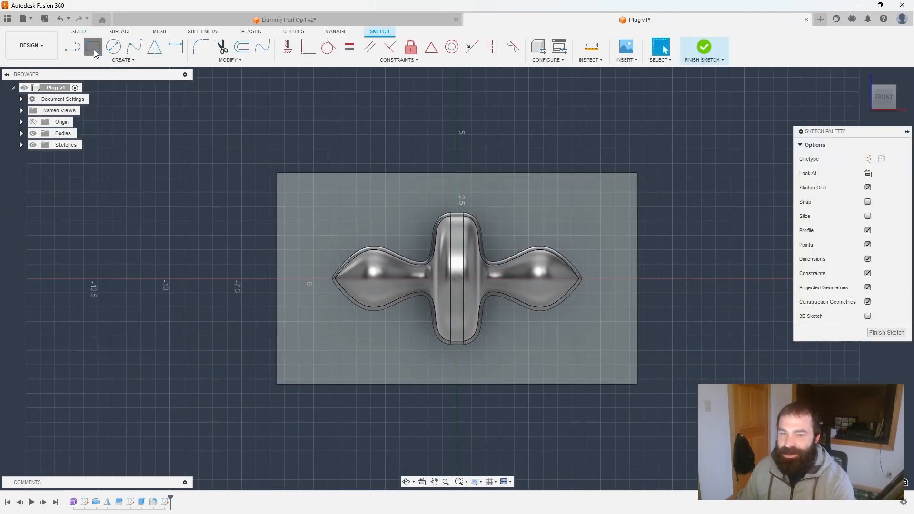
{"action": "left_click", "coordinate": [91, 45]}
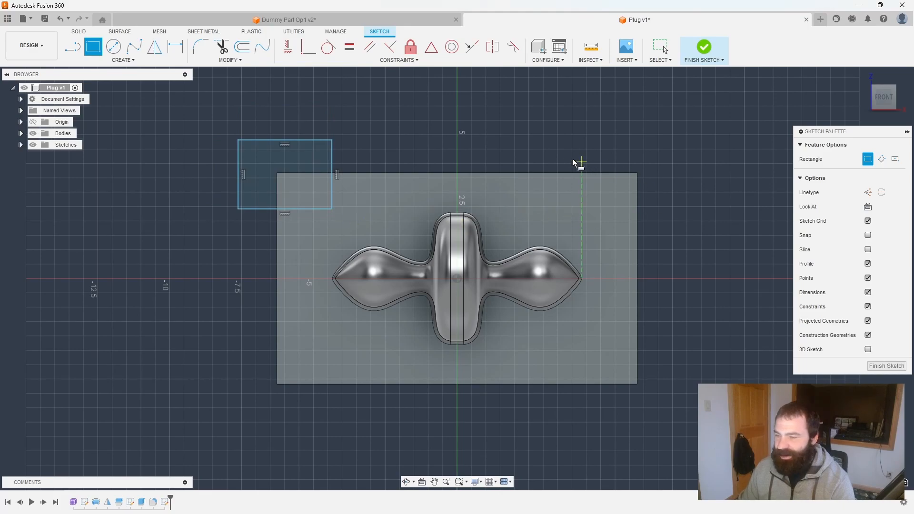
{"action": "left_click_drag", "start_coordinate": [561, 162], "coordinate": [669, 225]}
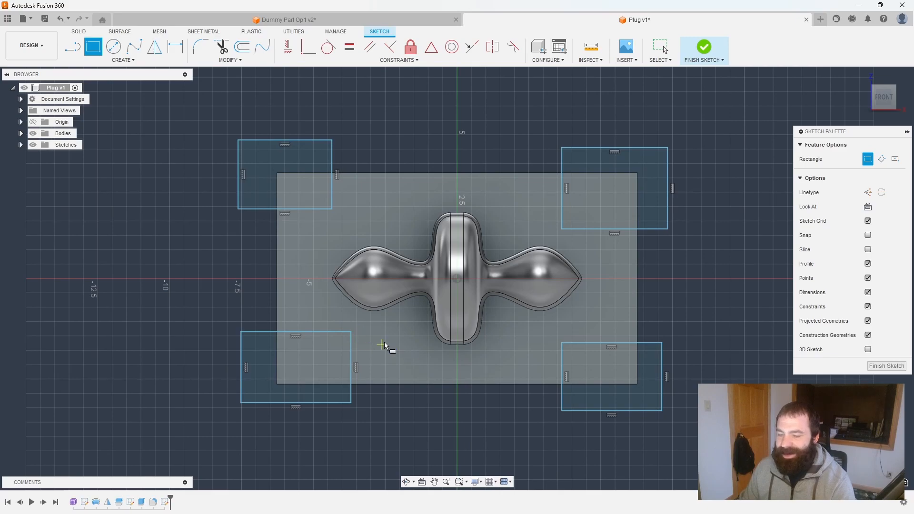
{"action": "mouse_move", "coordinate": [308, 355]}
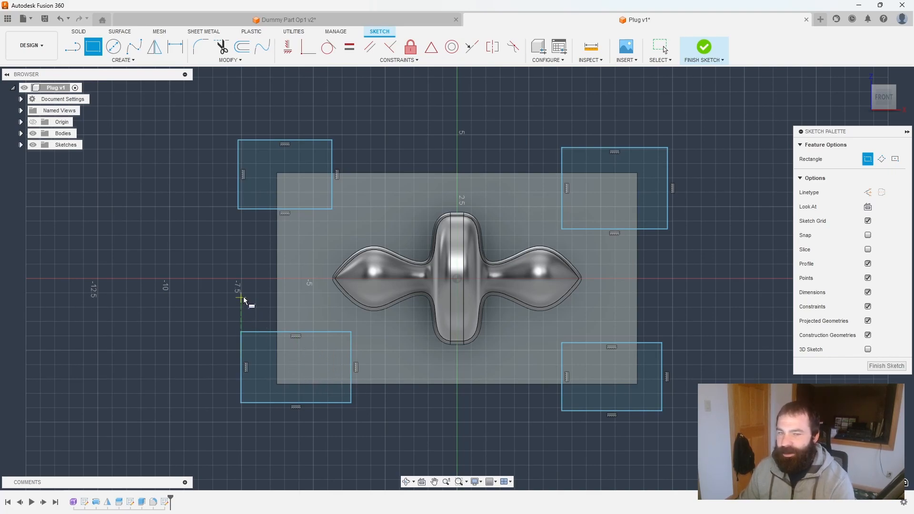
{"action": "mouse_move", "coordinate": [336, 248]}
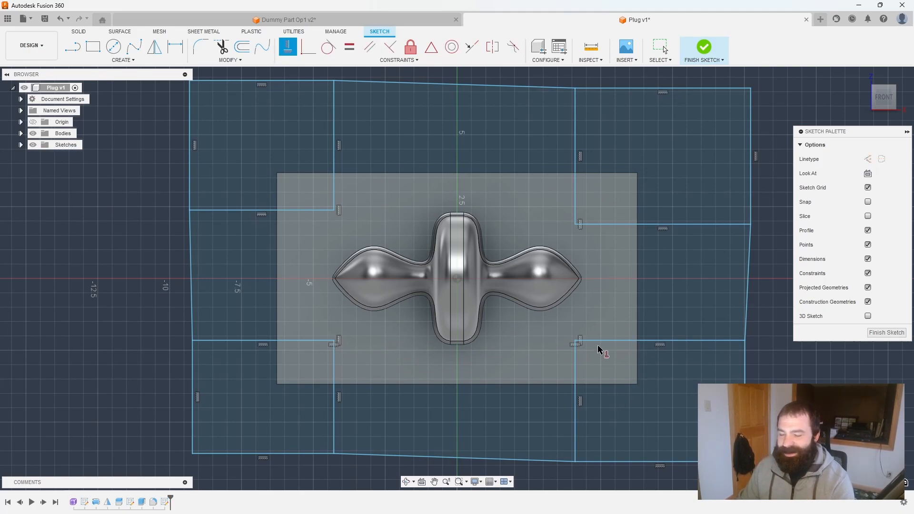
{"action": "mouse_move", "coordinate": [725, 354]}
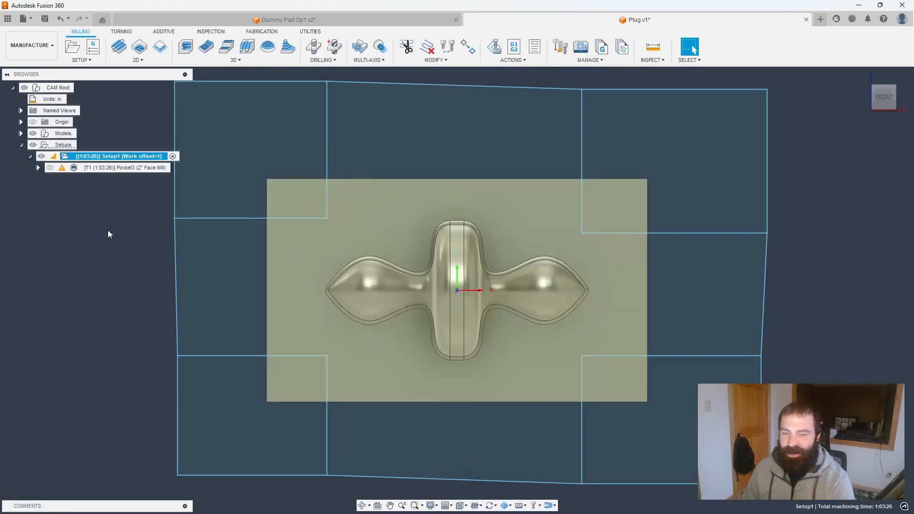
Edit Pocket3 and set its machining boundary to the selected sketch chain.
{"action": "left_click", "coordinate": [125, 166]}
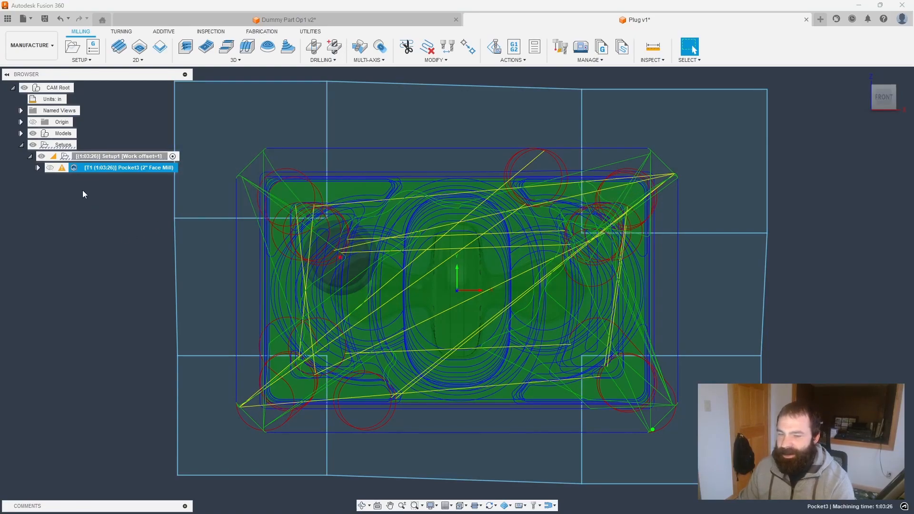
{"action": "double_click", "coordinate": [126, 166]}
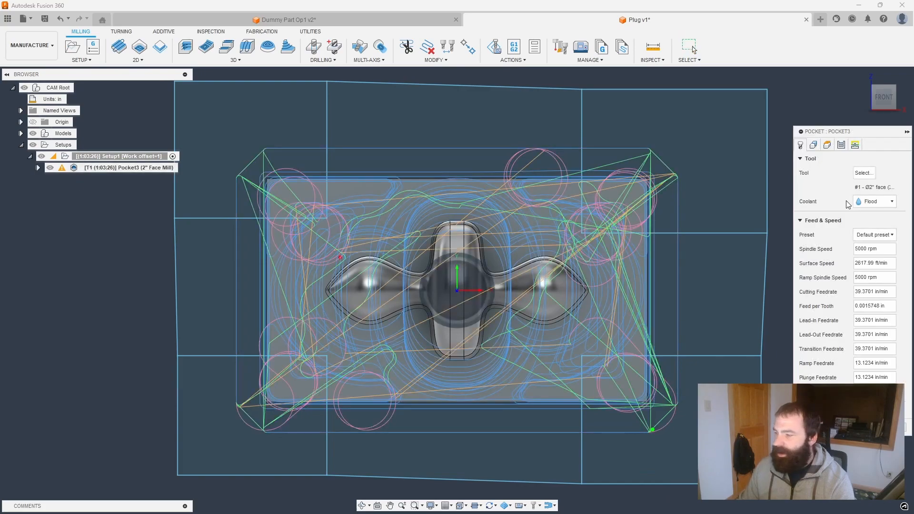
{"action": "left_click", "coordinate": [812, 145]}
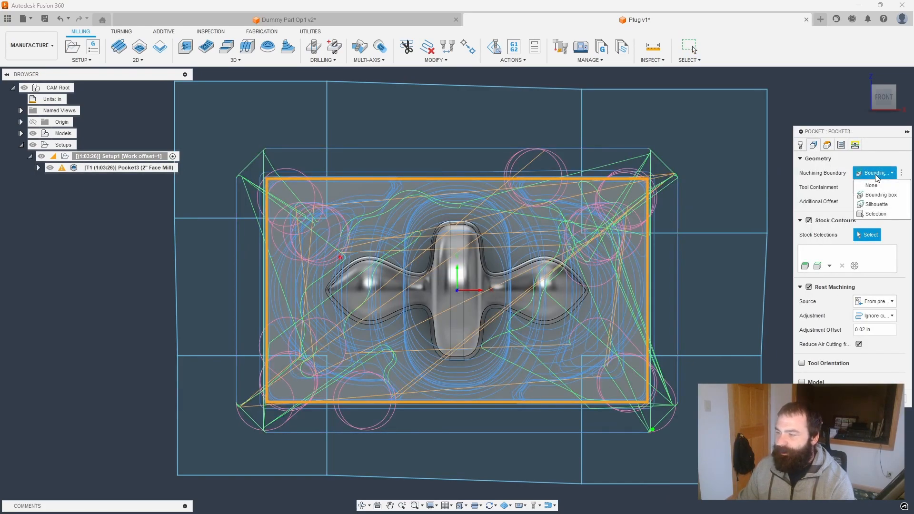
{"action": "left_click", "coordinate": [875, 213]}
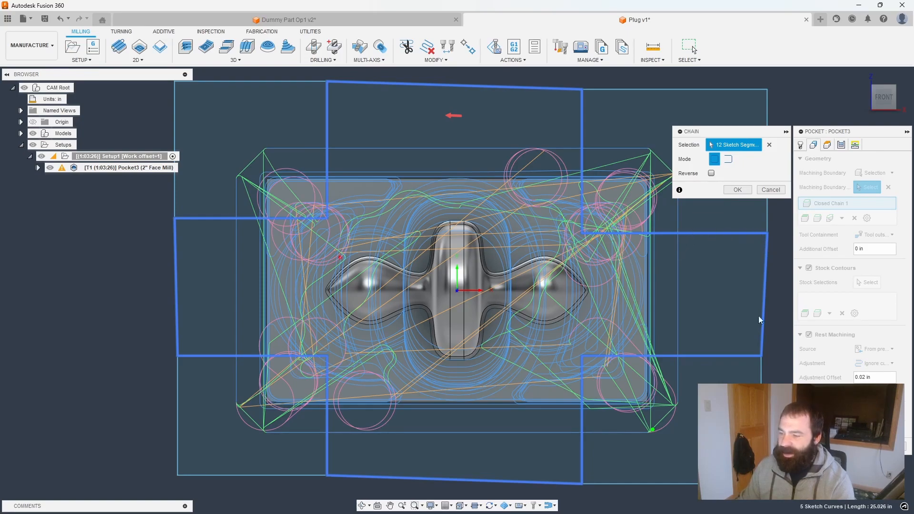
{"action": "mouse_move", "coordinate": [587, 306]}
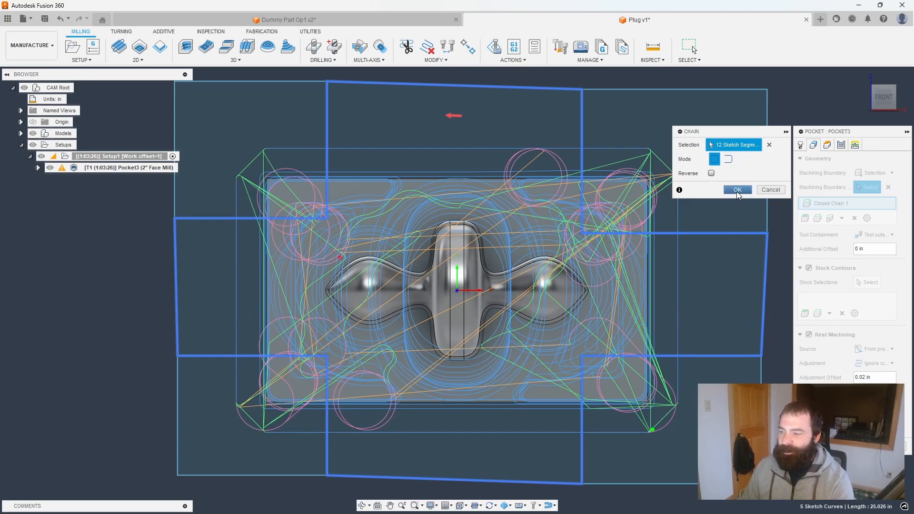
{"action": "left_click", "coordinate": [736, 189]}
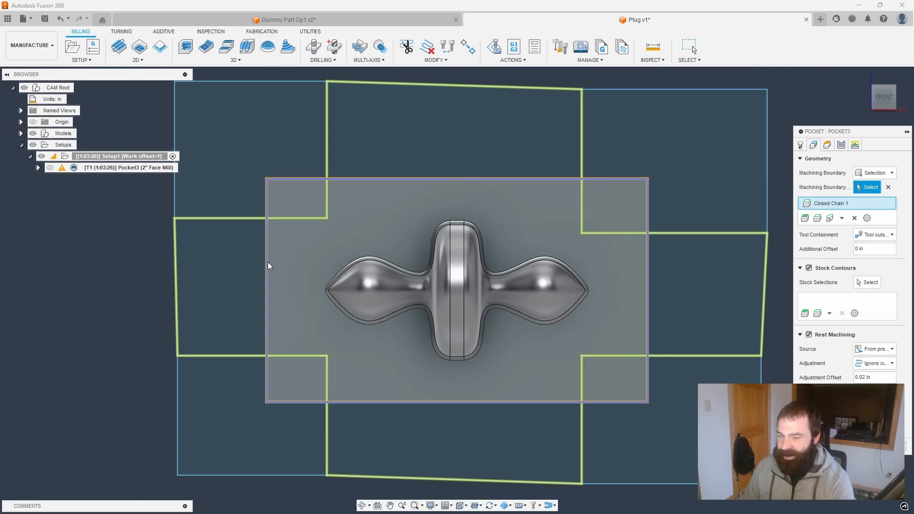
{"action": "mouse_move", "coordinate": [271, 276]}
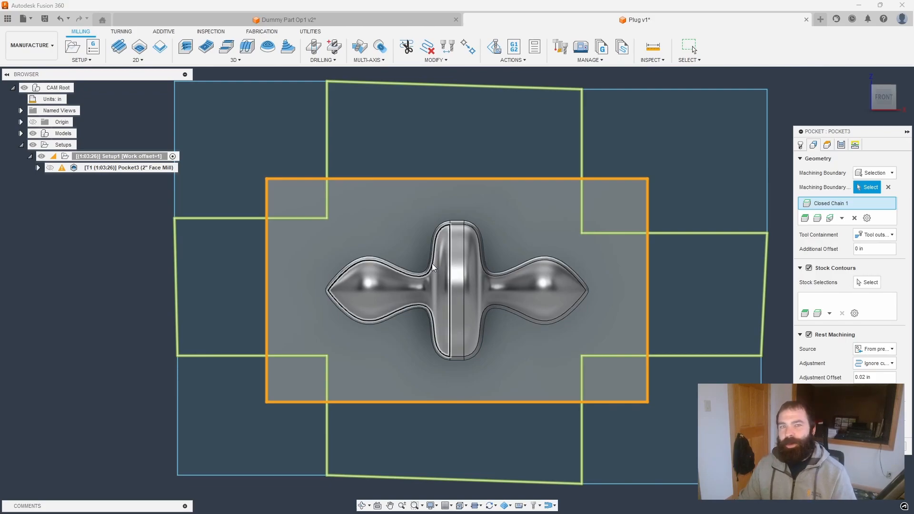
{"action": "mouse_move", "coordinate": [592, 318]}
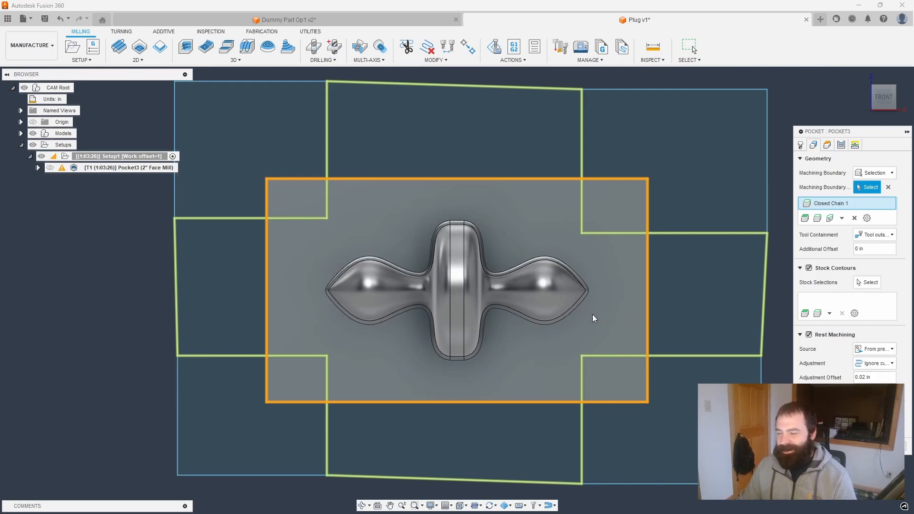
{"action": "mouse_move", "coordinate": [786, 240]}
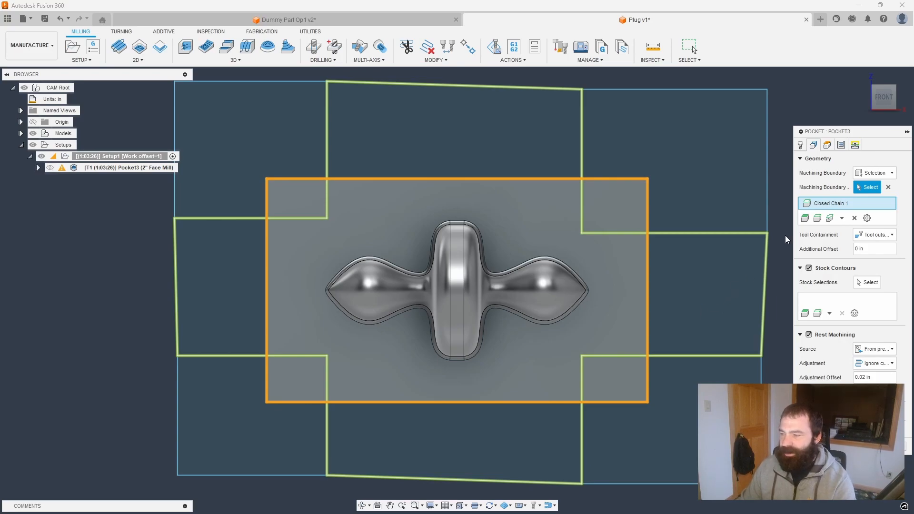
Set tool containment to keep the tool inside the boundary.
{"action": "left_click", "coordinate": [874, 234]}
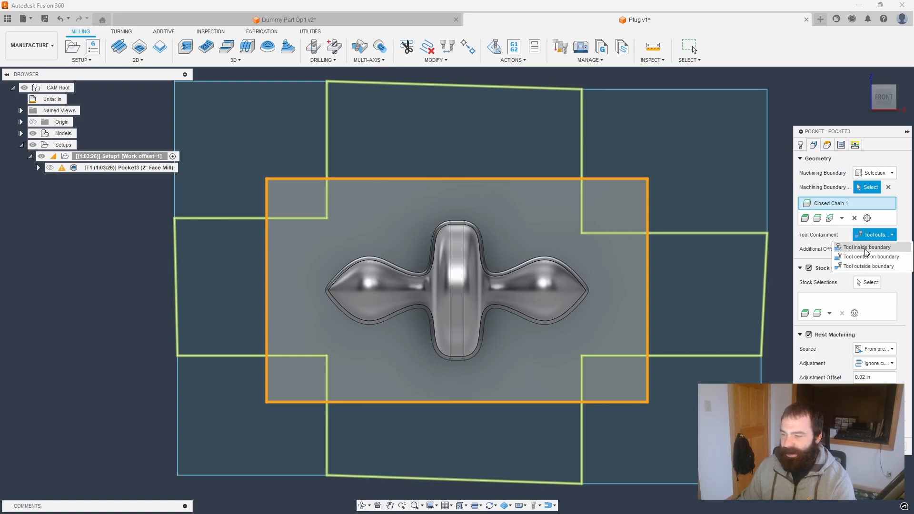
{"action": "left_click", "coordinate": [866, 248]}
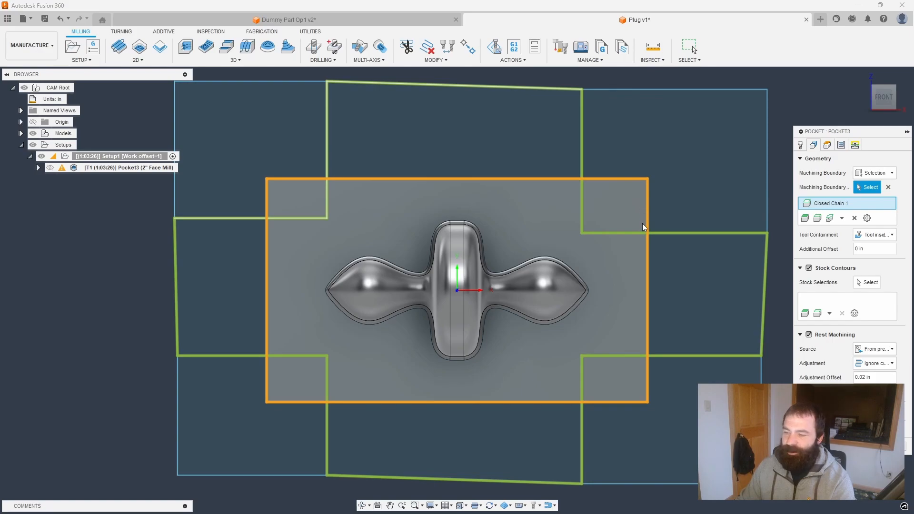
{"action": "mouse_move", "coordinate": [726, 287]}
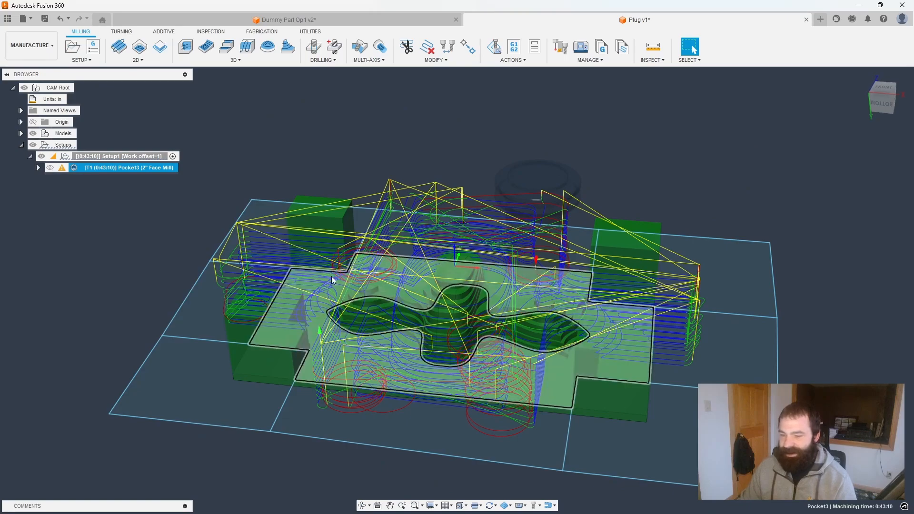
Adjust the toolpath display and show Pocket3's toolpath with the green remaining stock.
{"action": "left_click", "coordinate": [476, 506]}
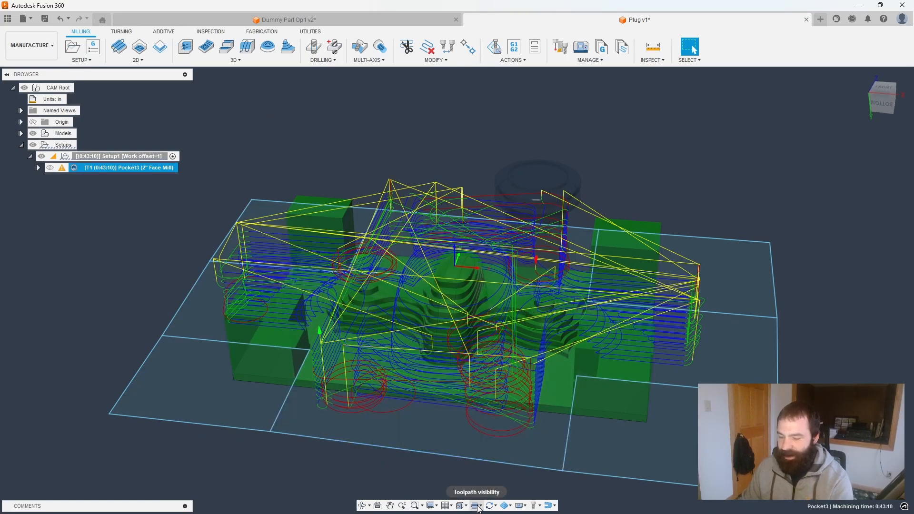
{"action": "left_click", "coordinate": [474, 504]}
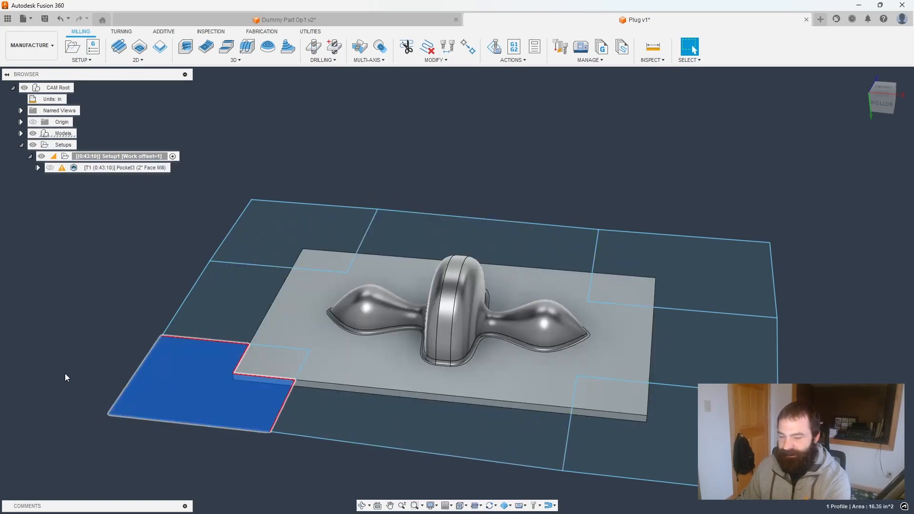
{"action": "left_click", "coordinate": [125, 168]}
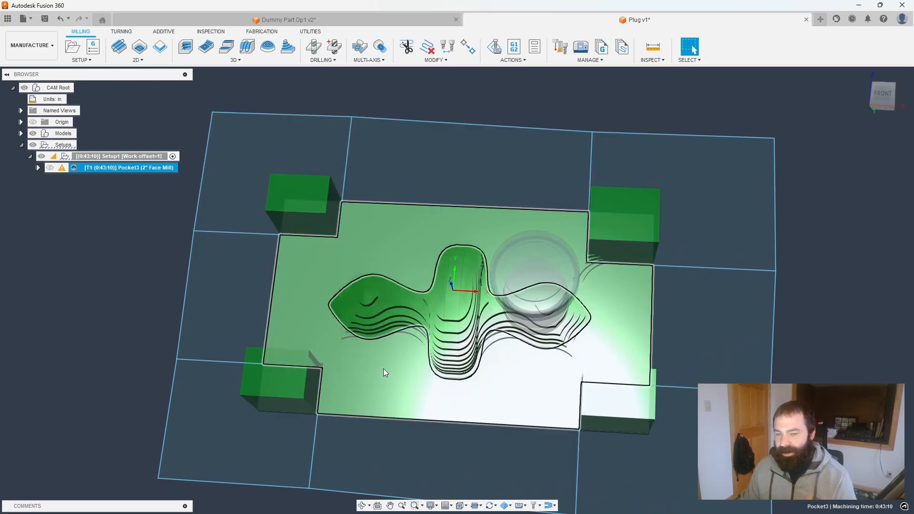
{"action": "mouse_move", "coordinate": [442, 411]}
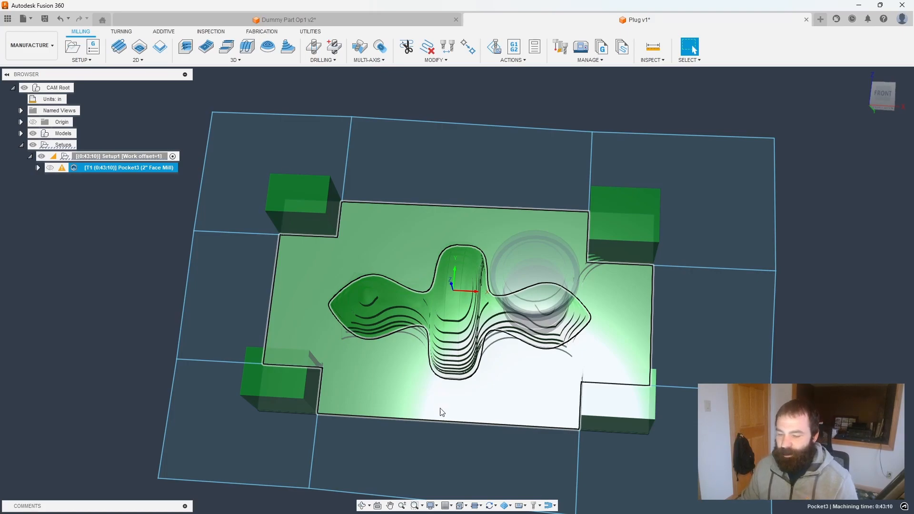
{"action": "mouse_move", "coordinate": [625, 295]}
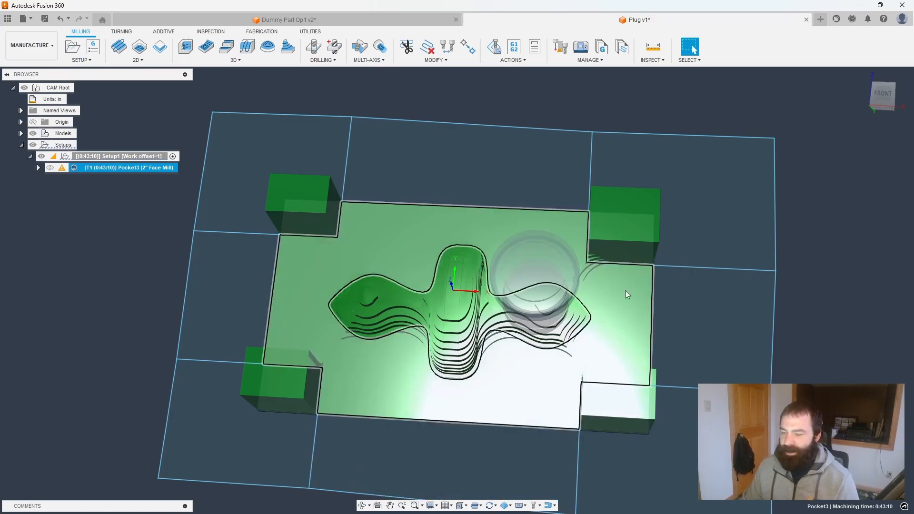
{"action": "mouse_move", "coordinate": [375, 378]}
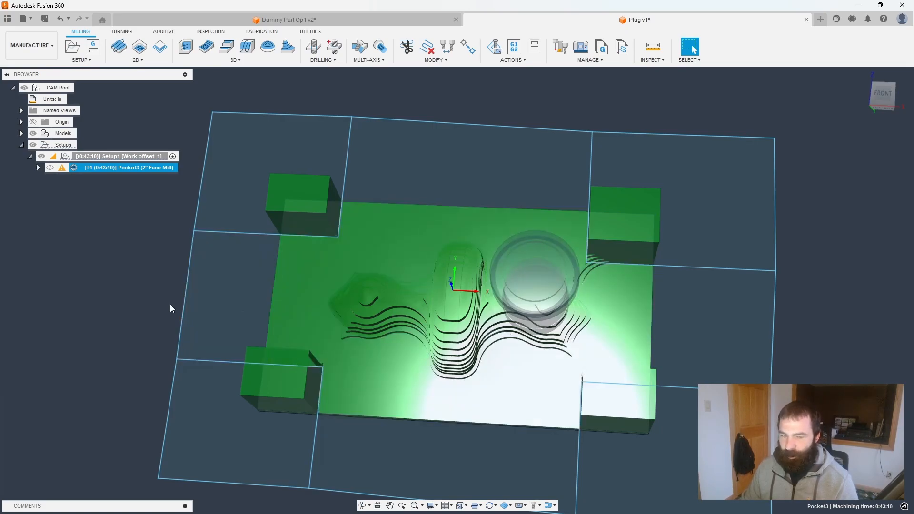
{"action": "right_click", "coordinate": [128, 166]}
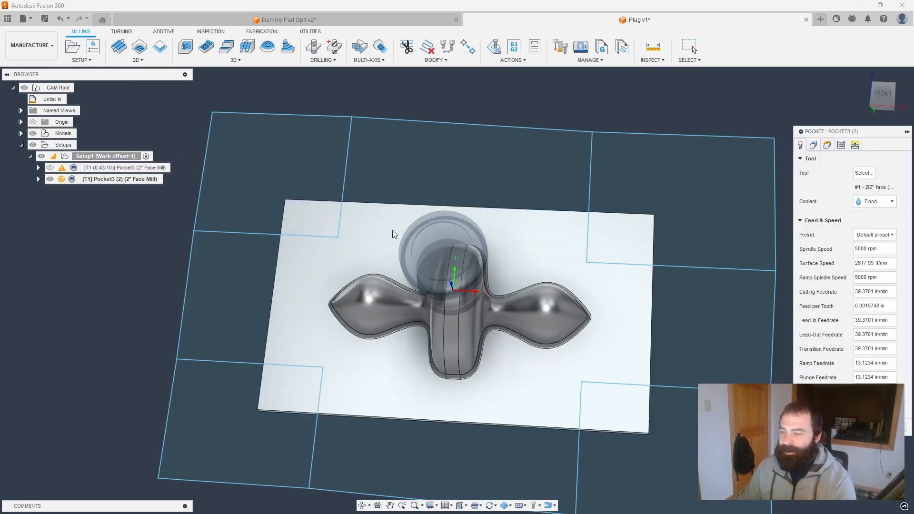
On the copy's Geometry settings, view from top and set the boundary and tool containment for the corner chains.
{"action": "left_click", "coordinate": [813, 144]}
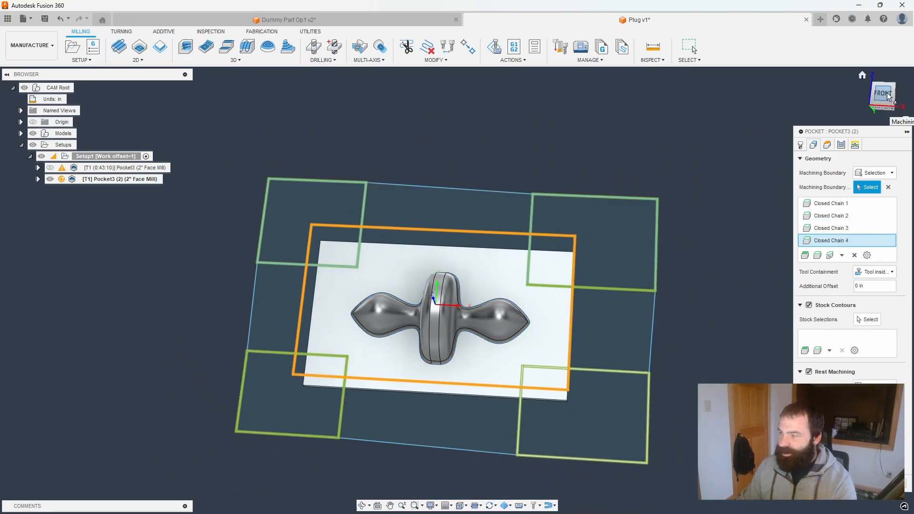
{"action": "left_click", "coordinate": [883, 94]}
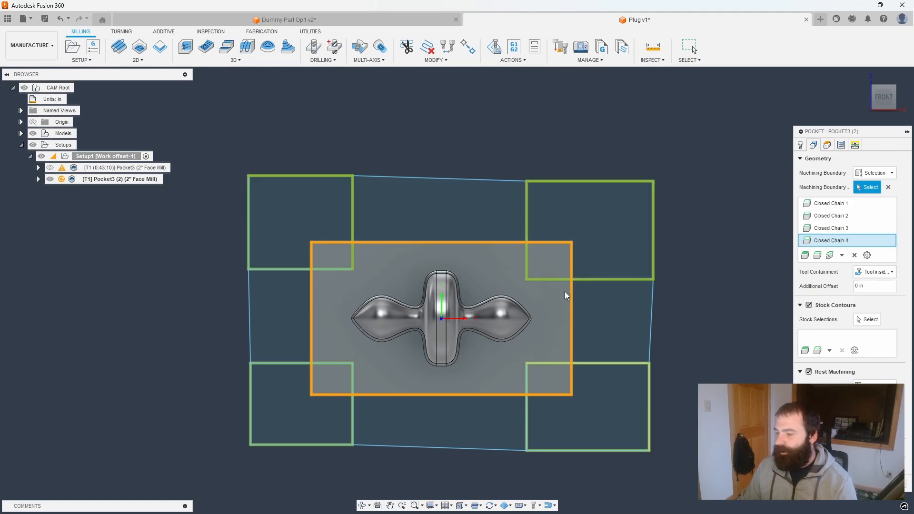
{"action": "left_click", "coordinate": [873, 286]}
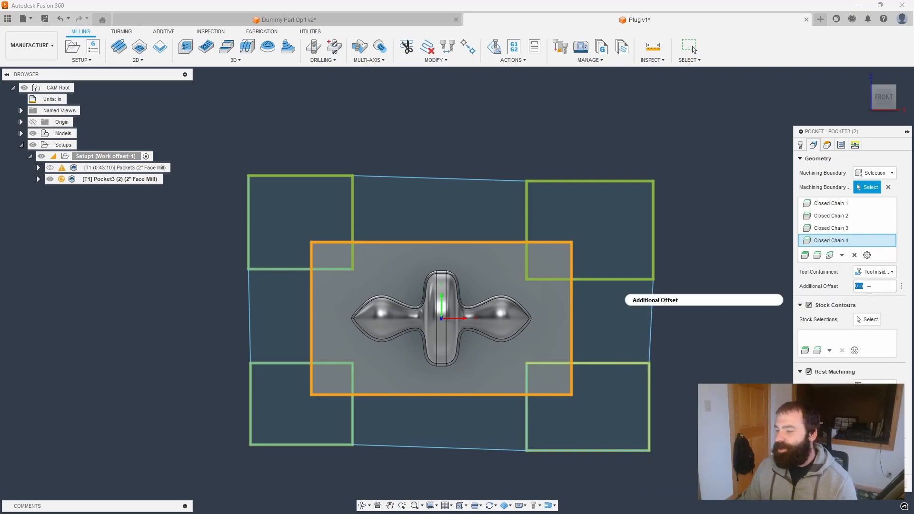
{"action": "left_click", "coordinate": [880, 273]}
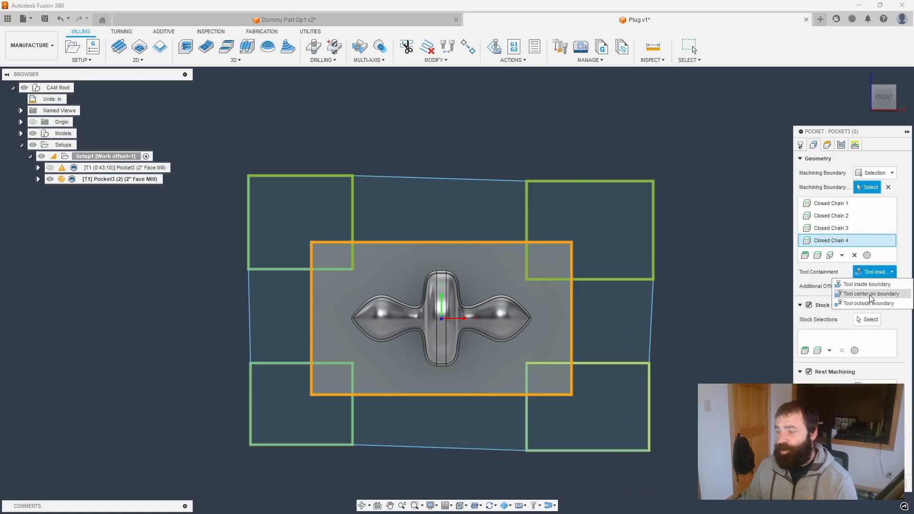
{"action": "mouse_move", "coordinate": [625, 289]}
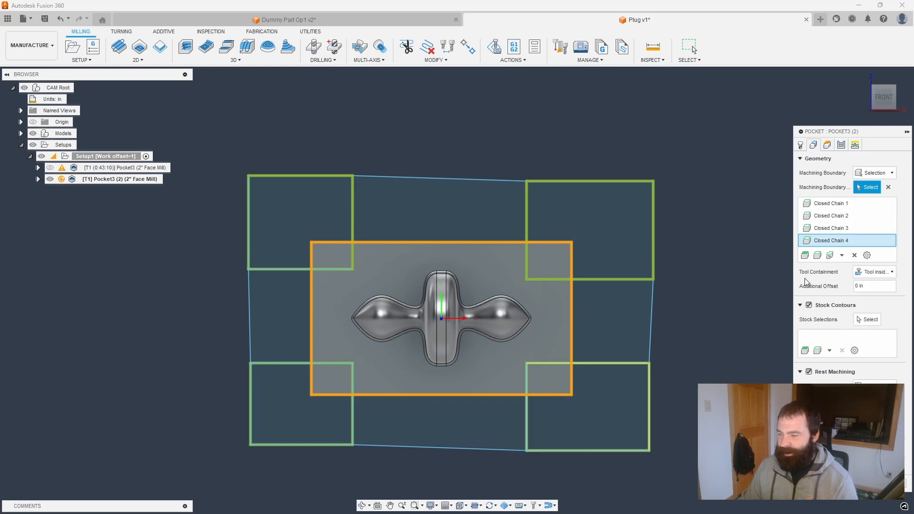
{"action": "mouse_move", "coordinate": [841, 379]}
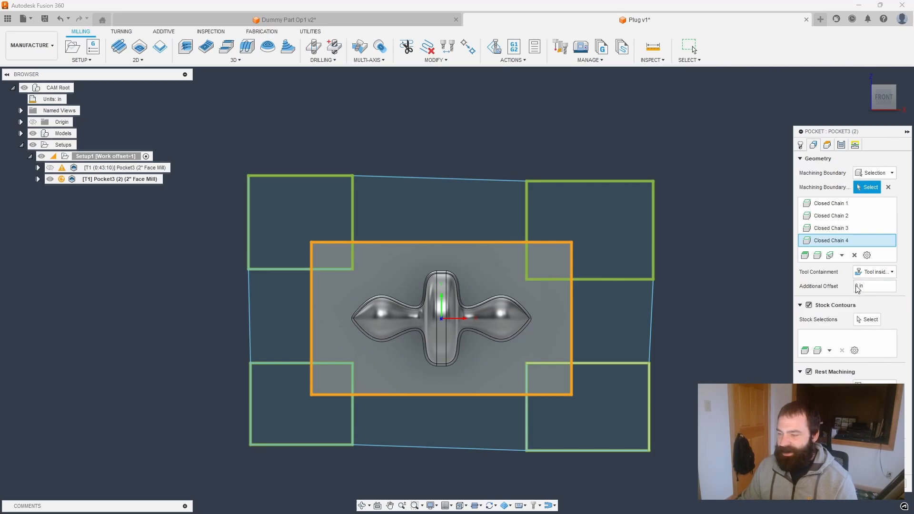
{"action": "left_click", "coordinate": [873, 272]}
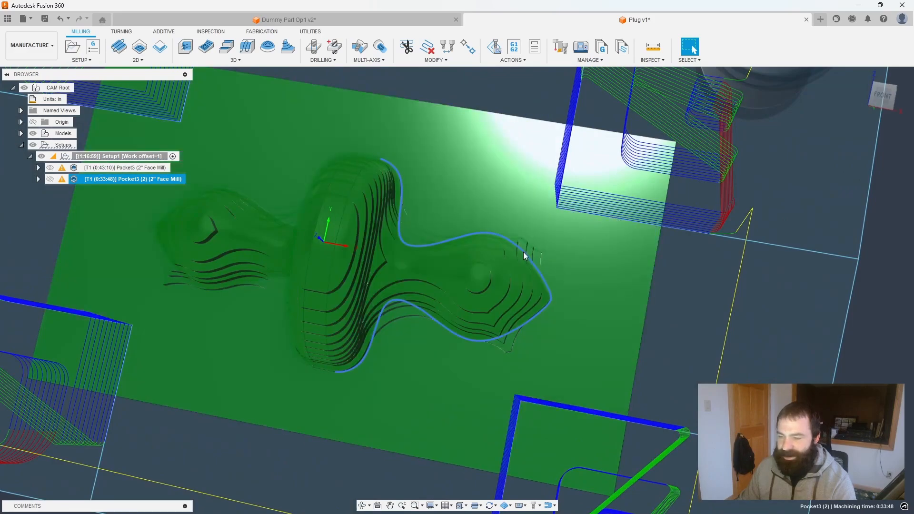
Orbit the model to inspect the corner toolpaths of the copied pocket.
{"action": "left_click_drag", "start_coordinate": [524, 256], "coordinate": [577, 186]}
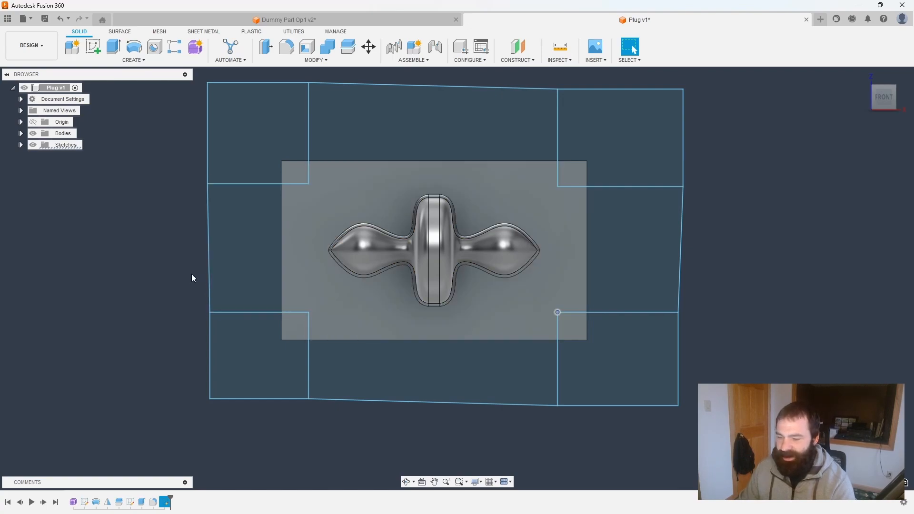
{"action": "mouse_move", "coordinate": [46, 52]}
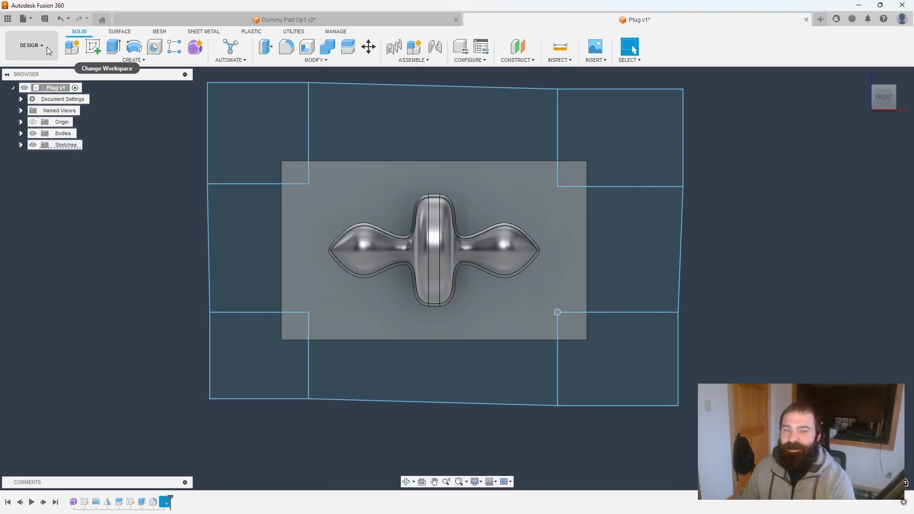
Switch the workspace from Design back to Manufacture.
{"action": "left_click", "coordinate": [31, 44]}
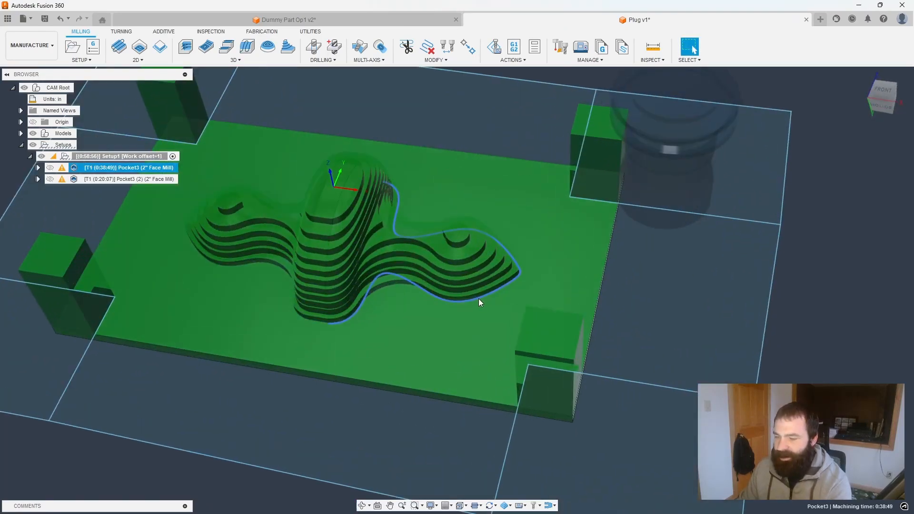
Show Pocket3 (2)'s toolpaths and orbit to check them against the green stock corners.
{"action": "left_click_drag", "start_coordinate": [478, 302], "coordinate": [492, 299]}
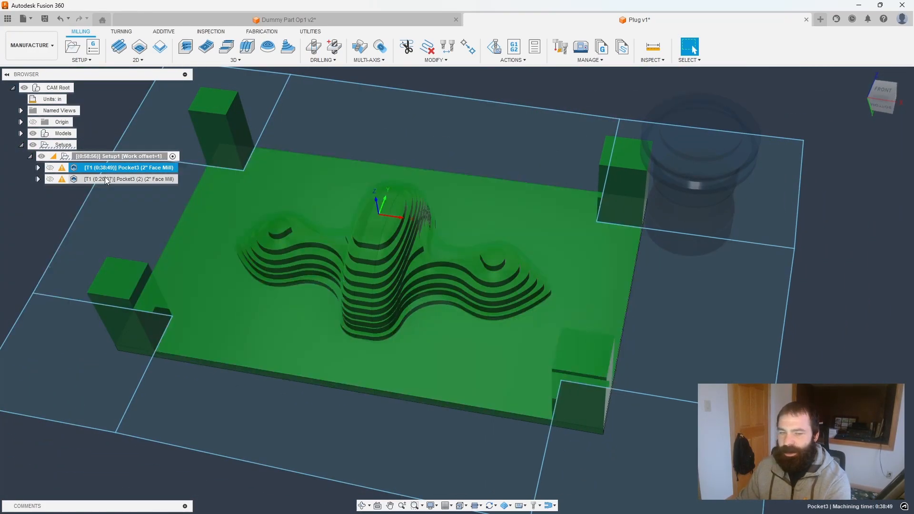
{"action": "left_click", "coordinate": [129, 179]}
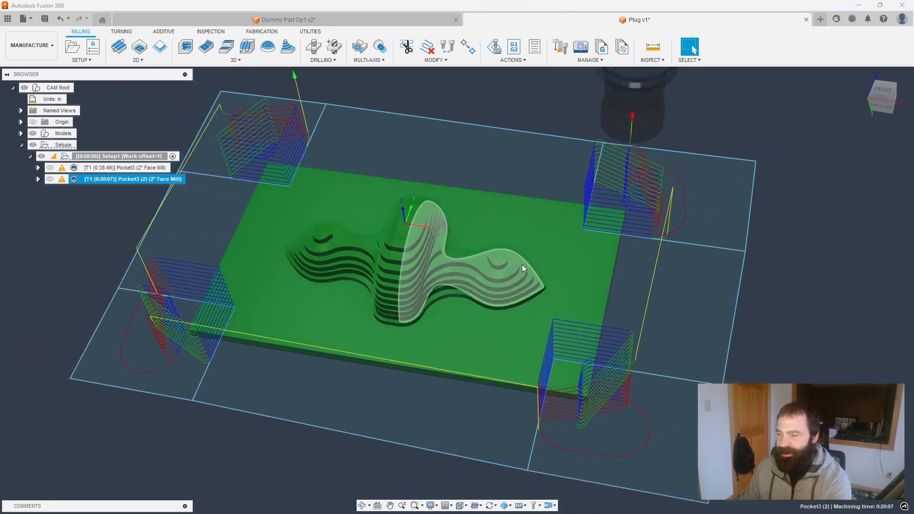
{"action": "left_click_drag", "start_coordinate": [521, 269], "coordinate": [554, 330]}
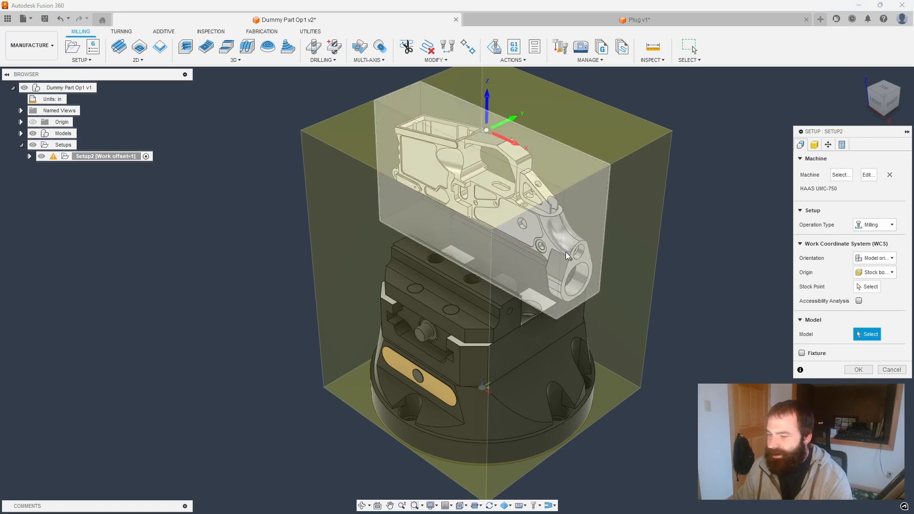
{"action": "mouse_move", "coordinate": [578, 259]}
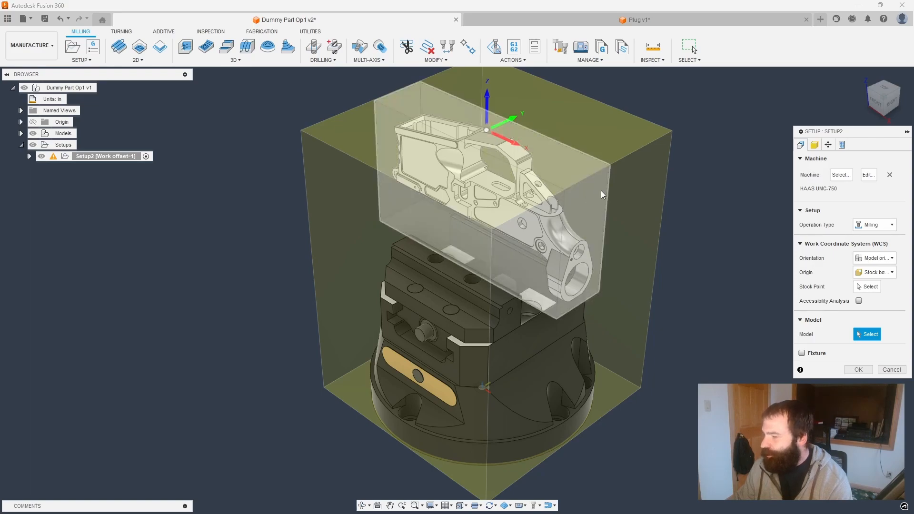
{"action": "mouse_move", "coordinate": [581, 209]}
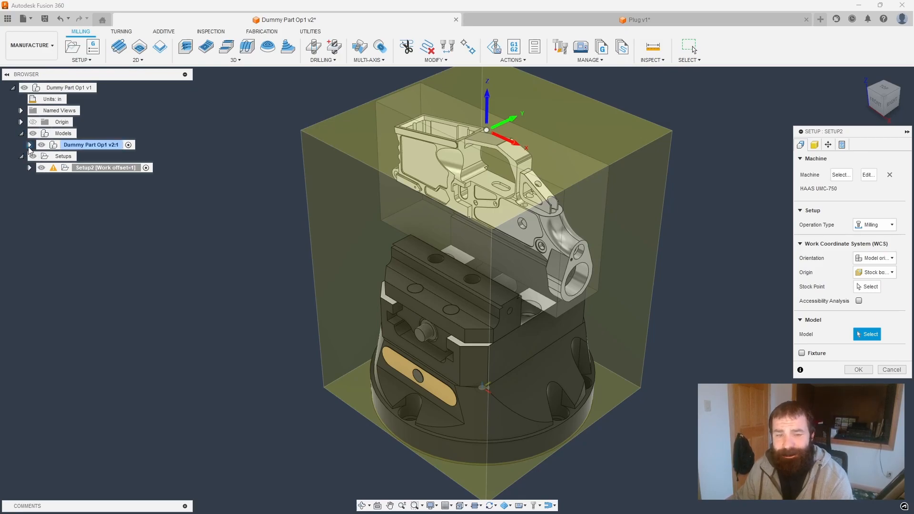
Expand Models > Jig And Fix Temp > Assm:1 and pick the receiver body as the setup's model.
{"action": "left_click", "coordinate": [29, 145]}
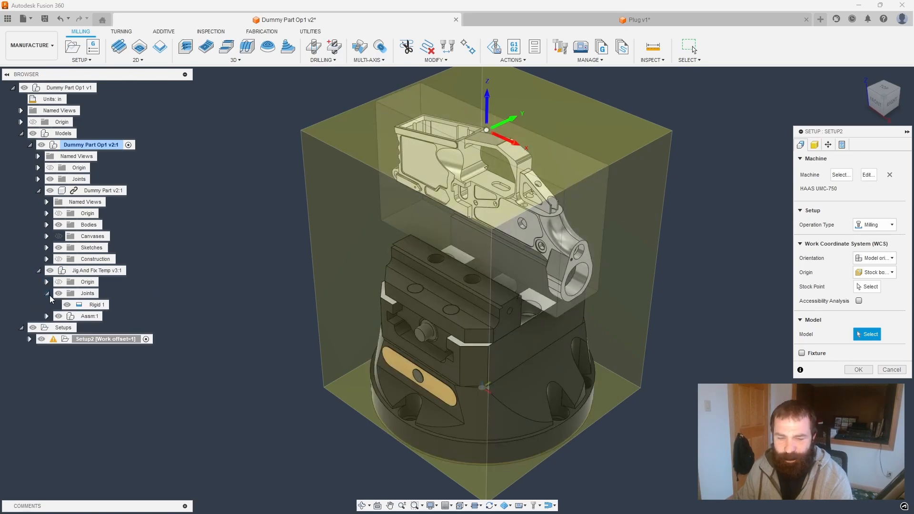
{"action": "left_click", "coordinate": [48, 315]}
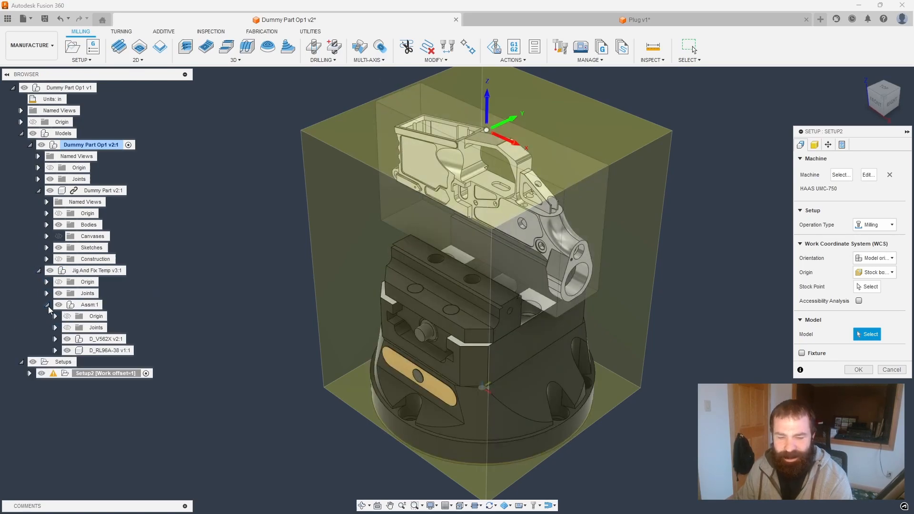
{"action": "left_click", "coordinate": [54, 339]}
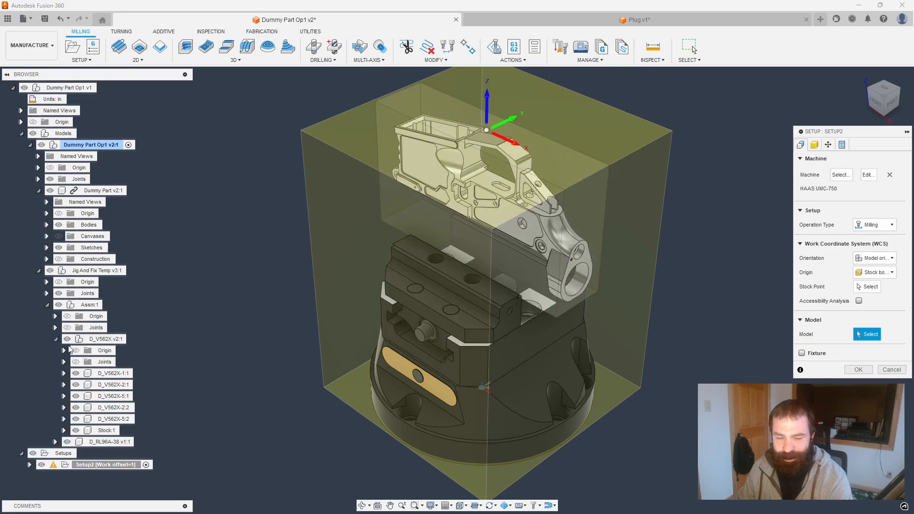
{"action": "left_click", "coordinate": [106, 431]}
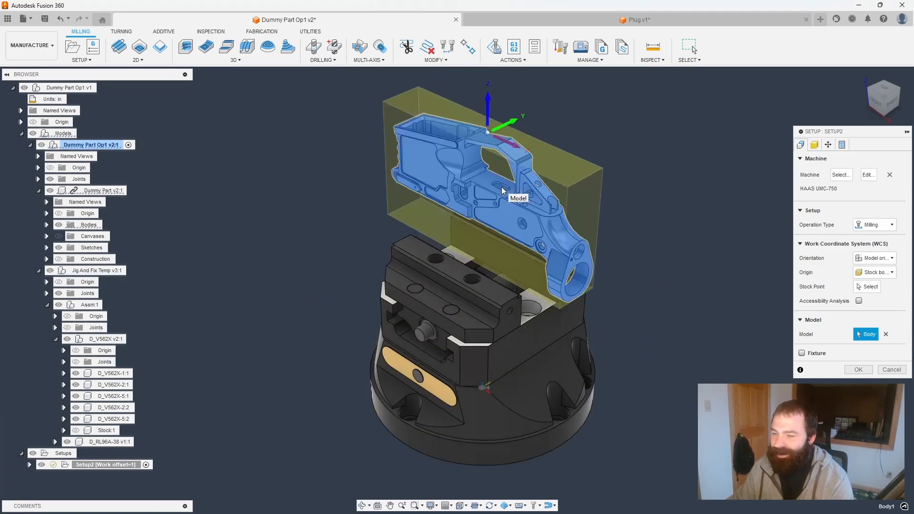
{"action": "left_click", "coordinate": [815, 145]}
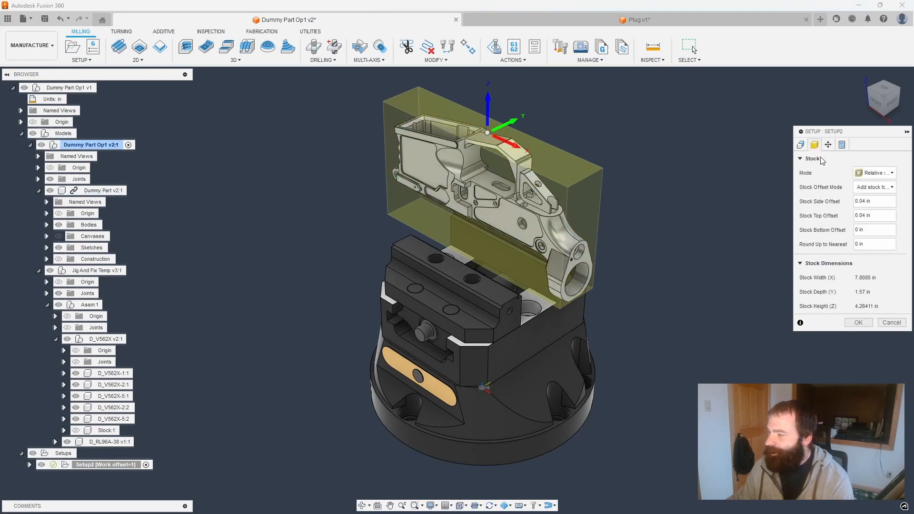
Set stock mode to From solid and pick the stock body.
{"action": "left_click", "coordinate": [874, 173]}
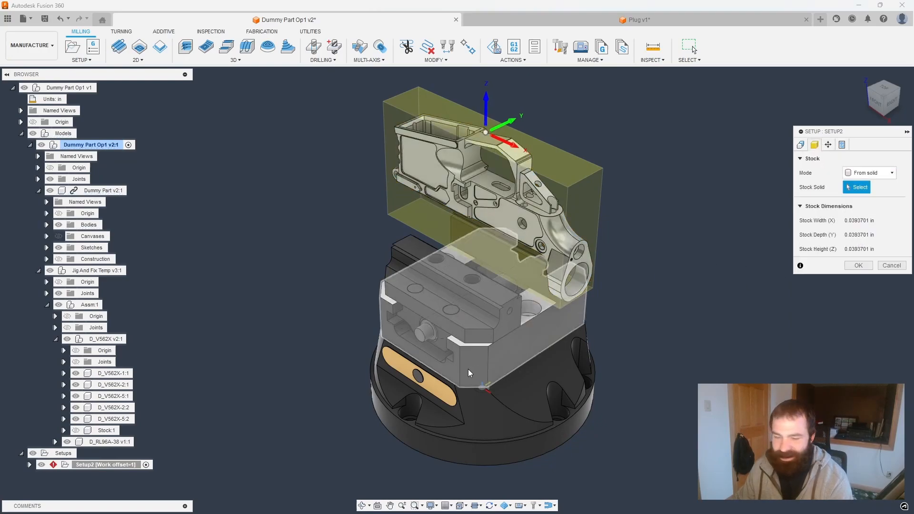
{"action": "left_click", "coordinate": [107, 429]}
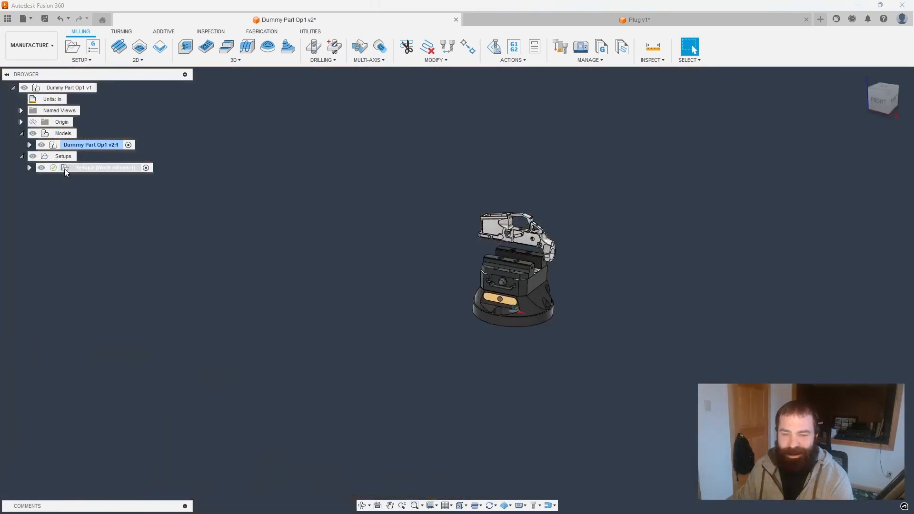
Attach the part by a selected point on the fixture with Z distance 0 in Setup2.
{"action": "double_click", "coordinate": [95, 167]}
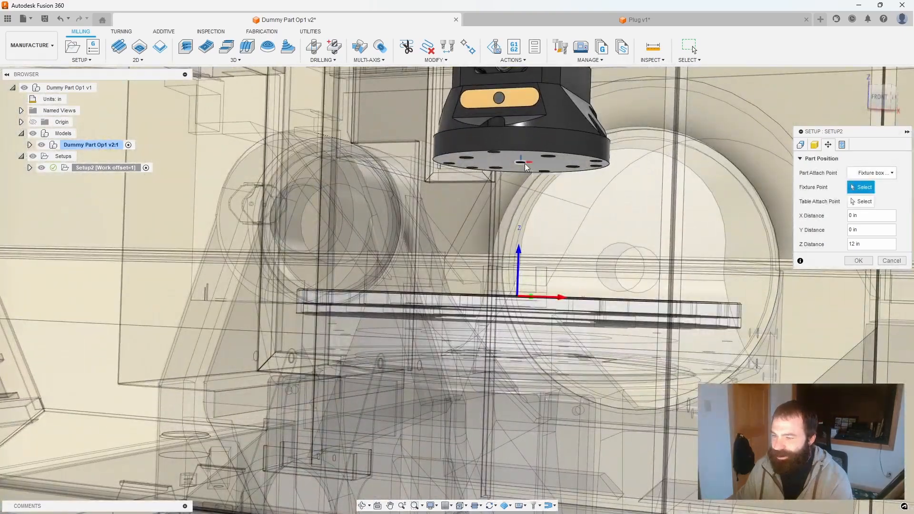
{"action": "left_click", "coordinate": [509, 423]}
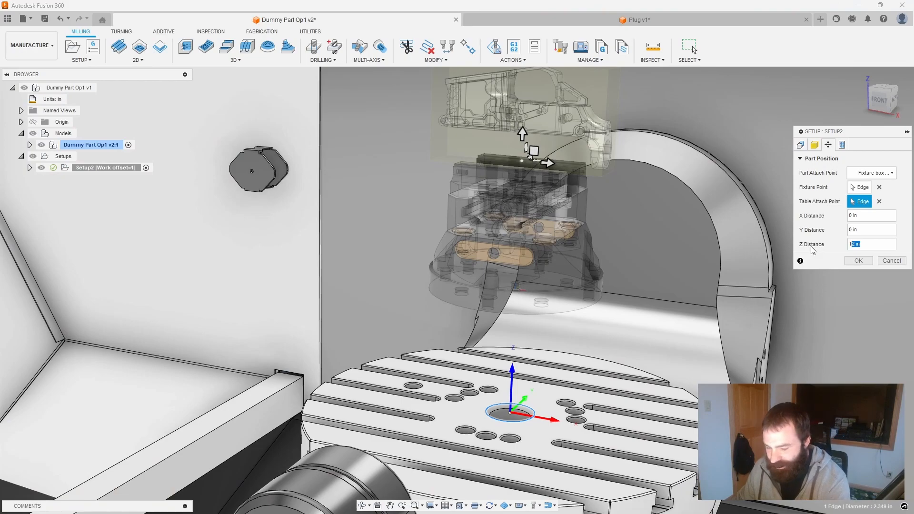
{"action": "type", "text": "10"}
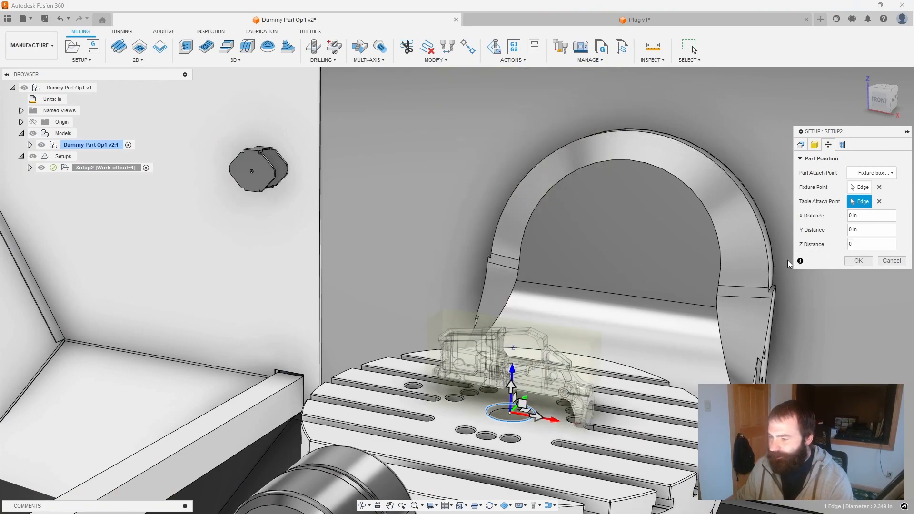
{"action": "left_click", "coordinate": [871, 173]}
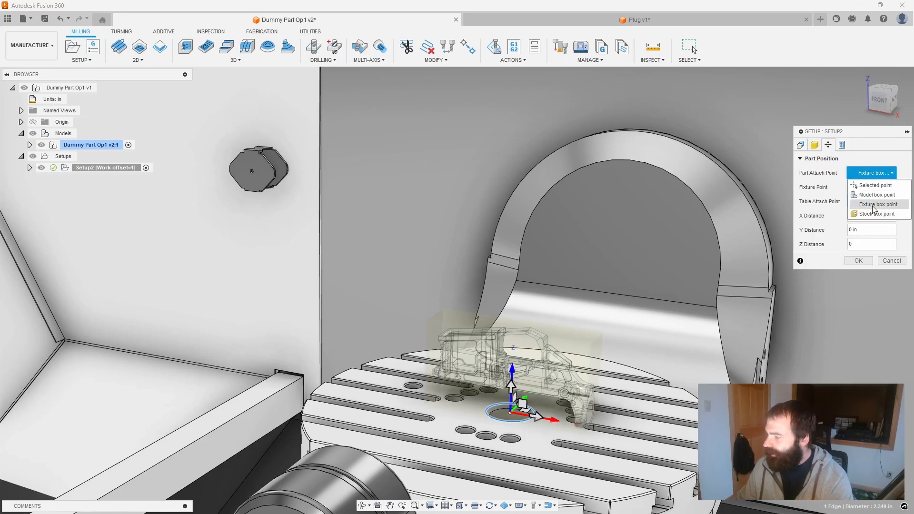
{"action": "left_click", "coordinate": [875, 185]}
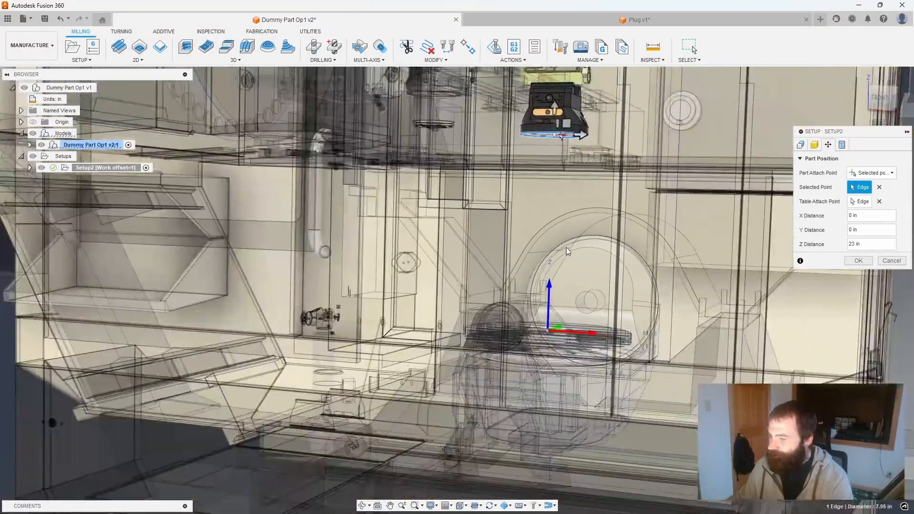
{"action": "left_click", "coordinate": [870, 244]}
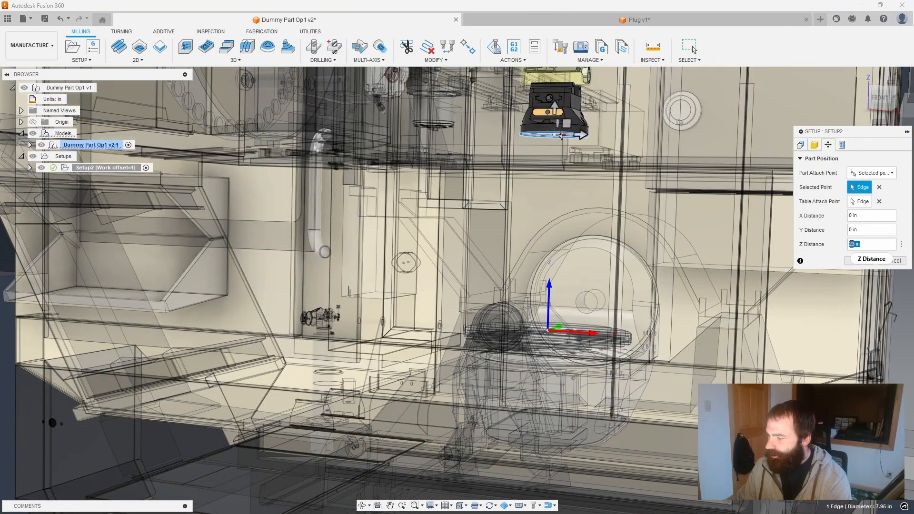
{"action": "type", "text": "0"}
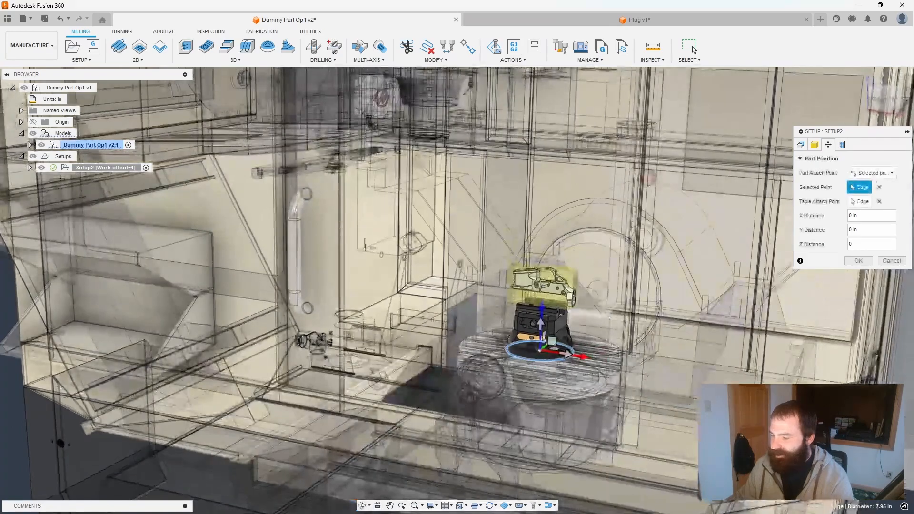
{"action": "left_click", "coordinate": [859, 260]}
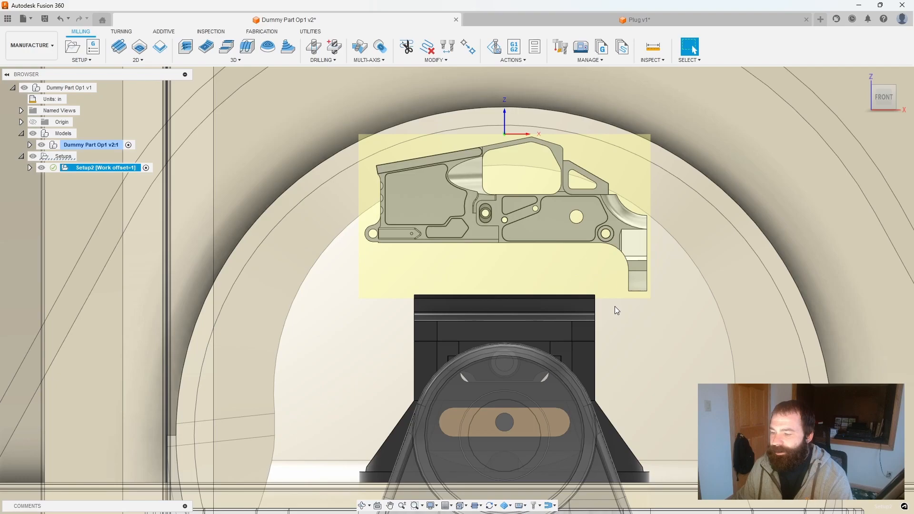
{"action": "mouse_move", "coordinate": [147, 180]}
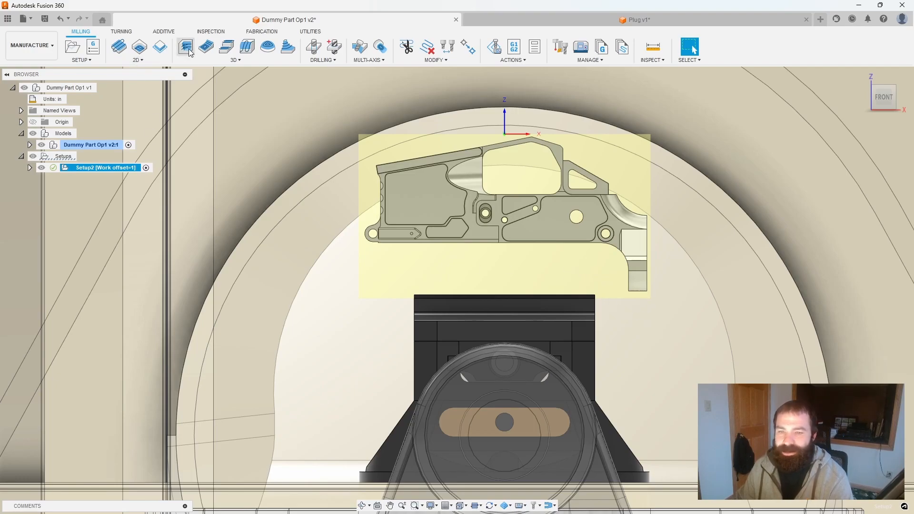
Create an Adaptive Clearing operation using the 1/2" flat end mill from the Fusion 360 library.
{"action": "left_click", "coordinate": [187, 48]}
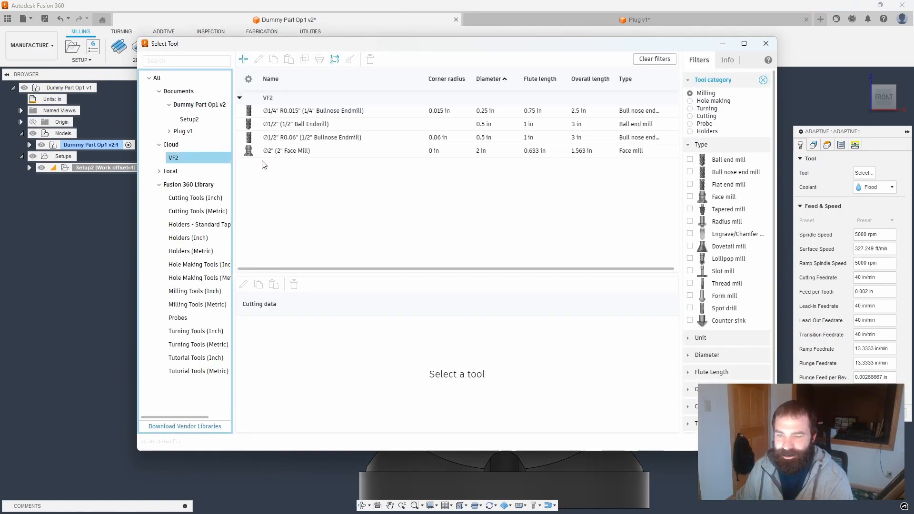
{"action": "mouse_move", "coordinate": [305, 194]}
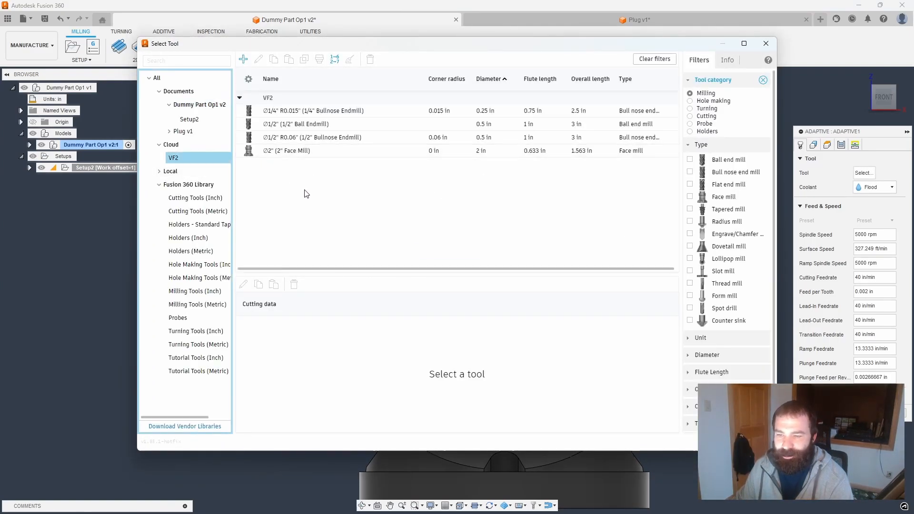
{"action": "left_click", "coordinate": [189, 185]}
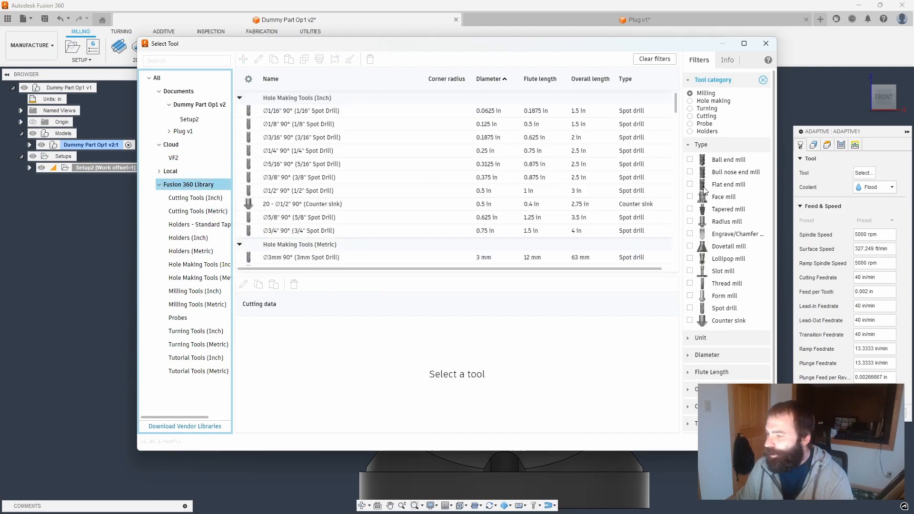
{"action": "left_click", "coordinate": [689, 185]}
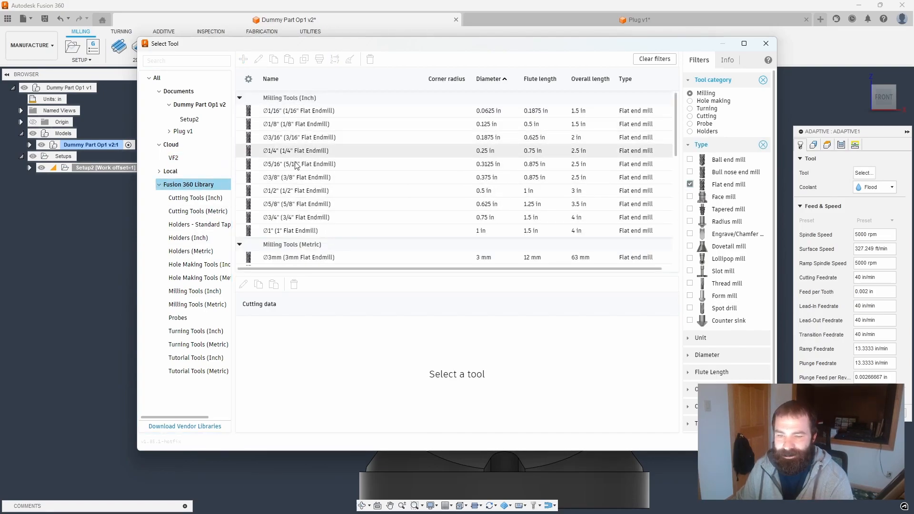
{"action": "left_click", "coordinate": [295, 190]}
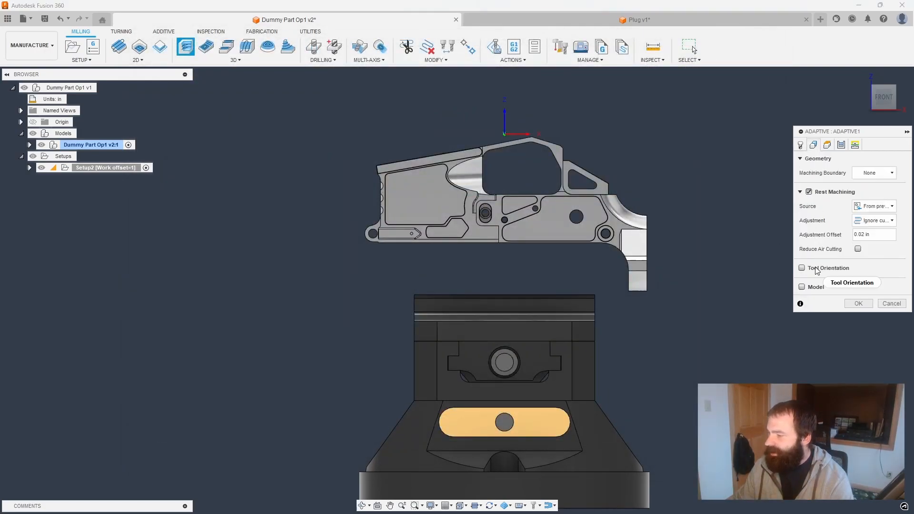
Enable custom tool orientation and limit machining to the bounding box boundary.
{"action": "left_click", "coordinate": [801, 269]}
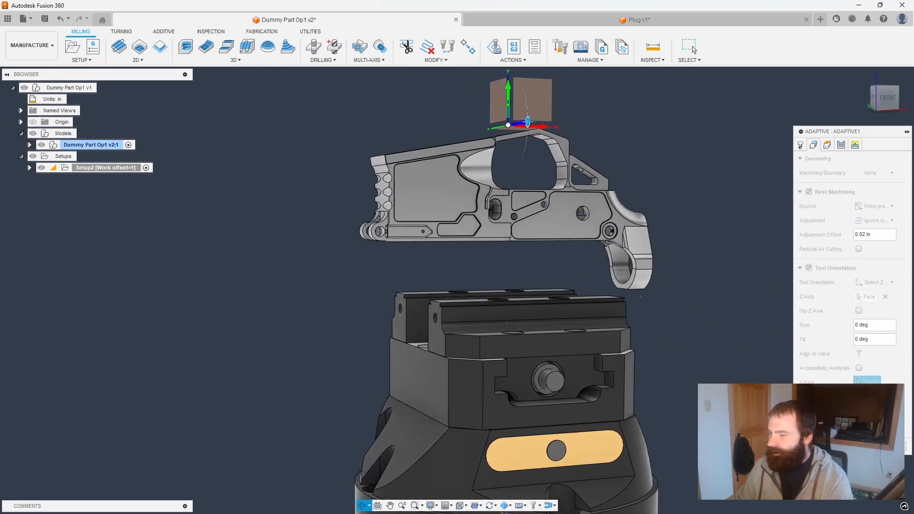
{"action": "left_click", "coordinate": [874, 172]}
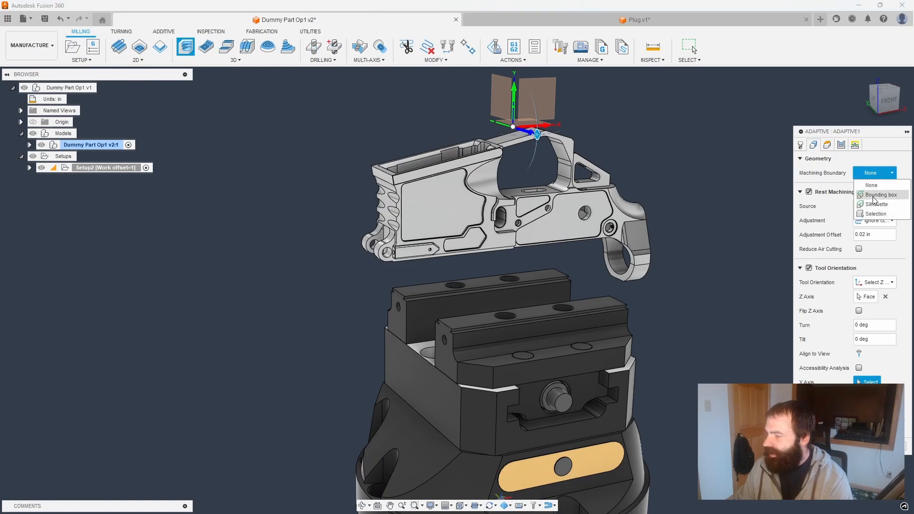
{"action": "left_click", "coordinate": [879, 194]}
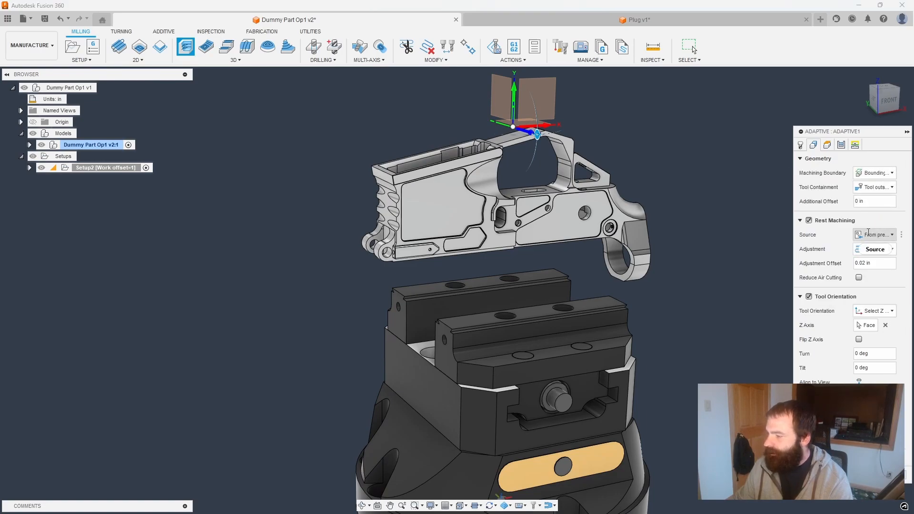
{"action": "left_click", "coordinate": [873, 250]}
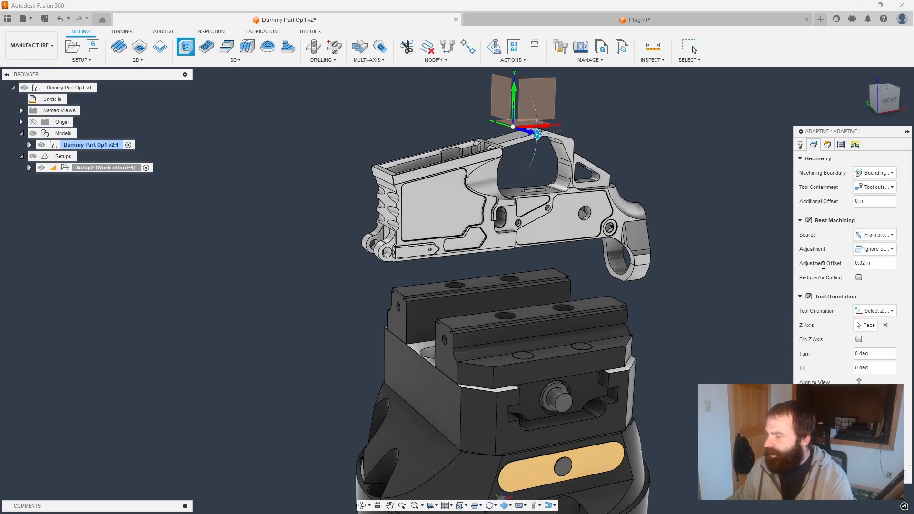
{"action": "left_click", "coordinate": [874, 172]}
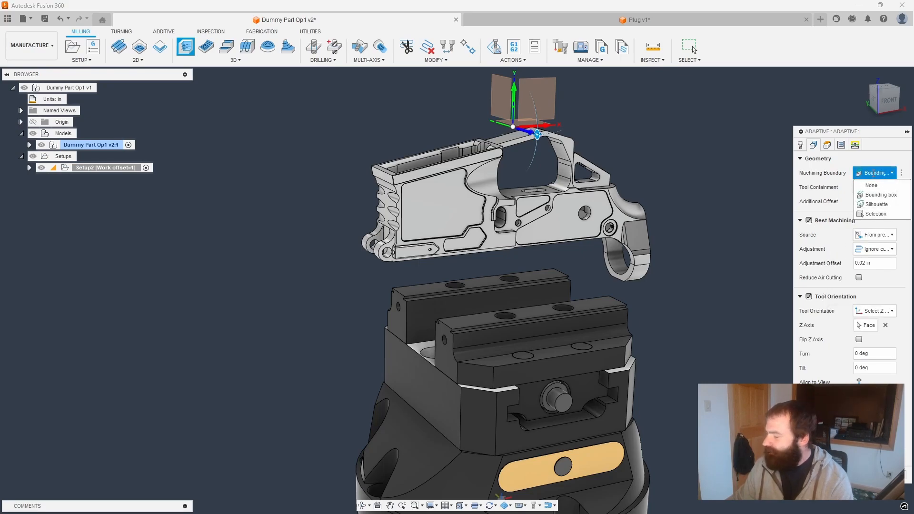
{"action": "left_click", "coordinate": [877, 194]}
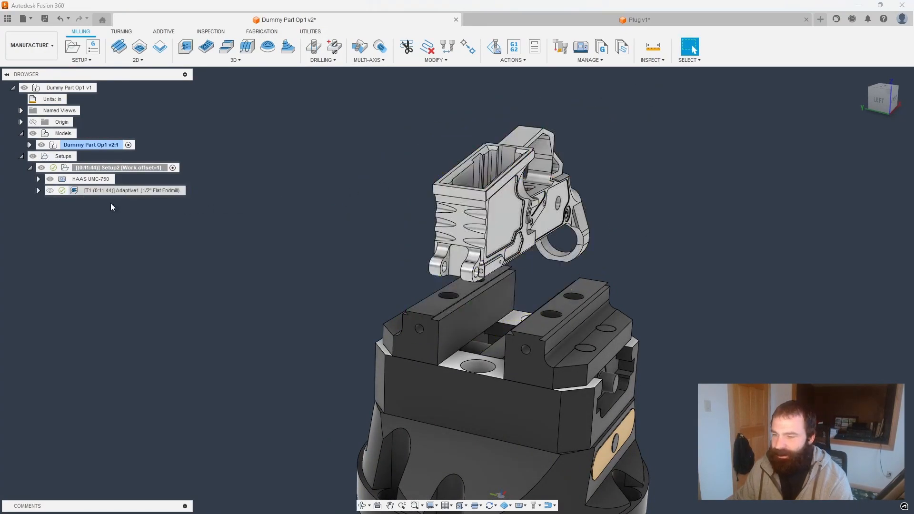
Set Adaptive1's bottom offset expression to negative stock to leave minus 0.02 in.
{"action": "double_click", "coordinate": [133, 190]}
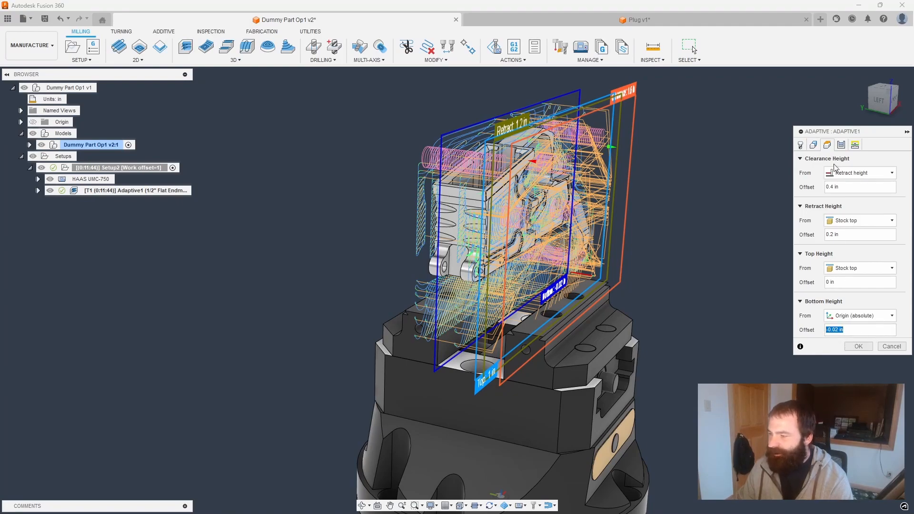
{"action": "left_click", "coordinate": [854, 145]}
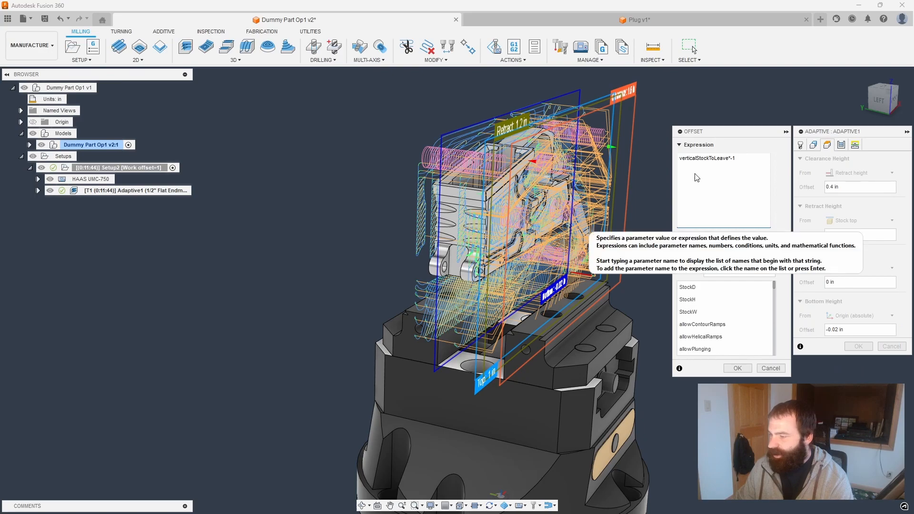
{"action": "triple_click", "coordinate": [706, 158]}
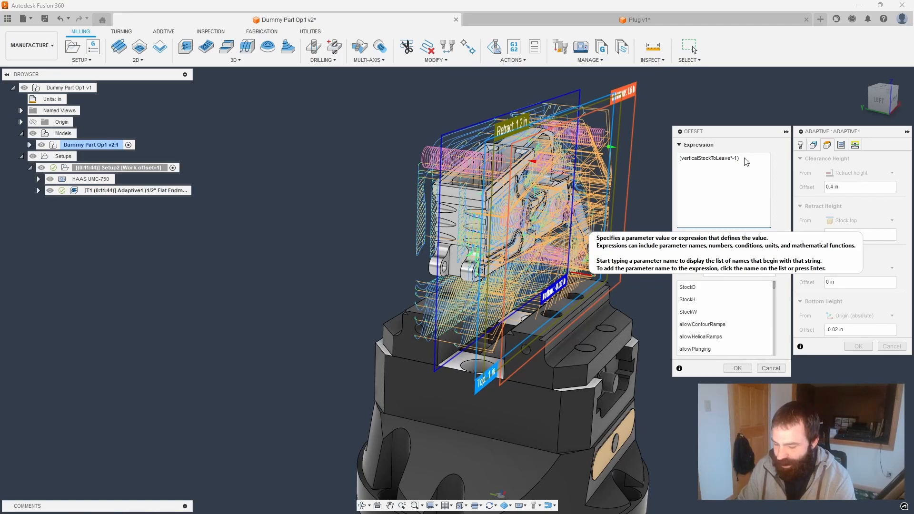
{"action": "type", "text": "-.02in"}
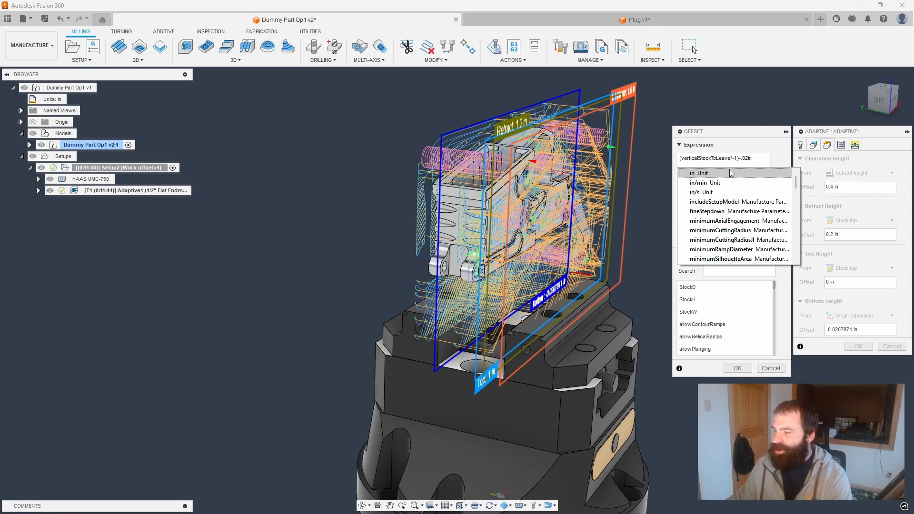
{"action": "left_click", "coordinate": [704, 172]}
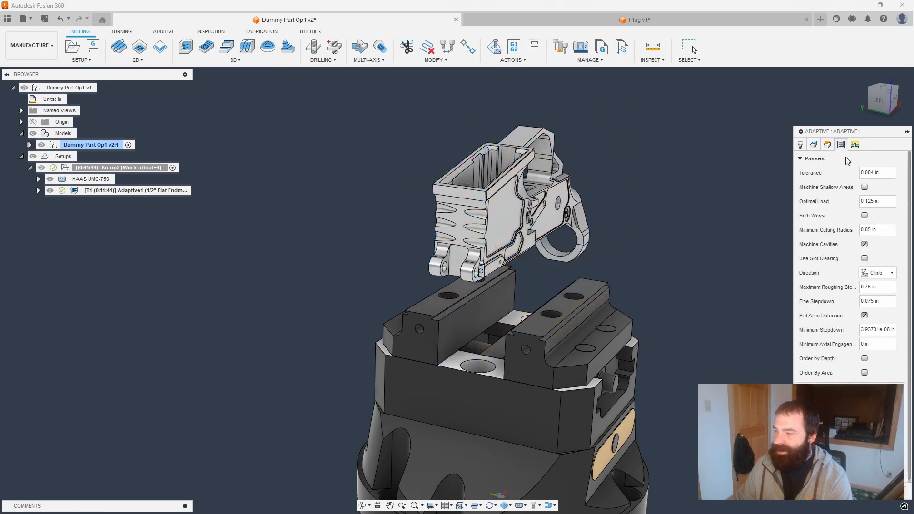
Regenerate Adaptive1 to about 8:51 of machining and bring up the workspace list.
{"action": "left_click", "coordinate": [826, 144]}
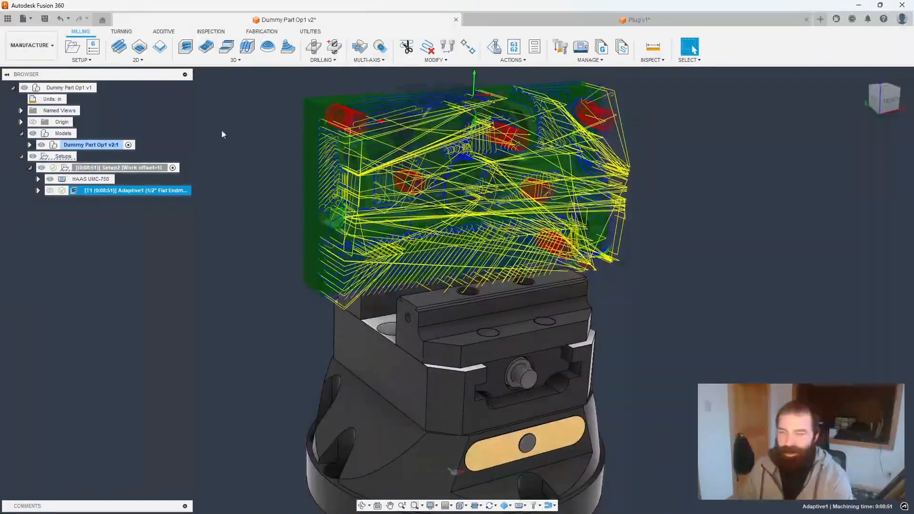
{"action": "left_click", "coordinate": [32, 44]}
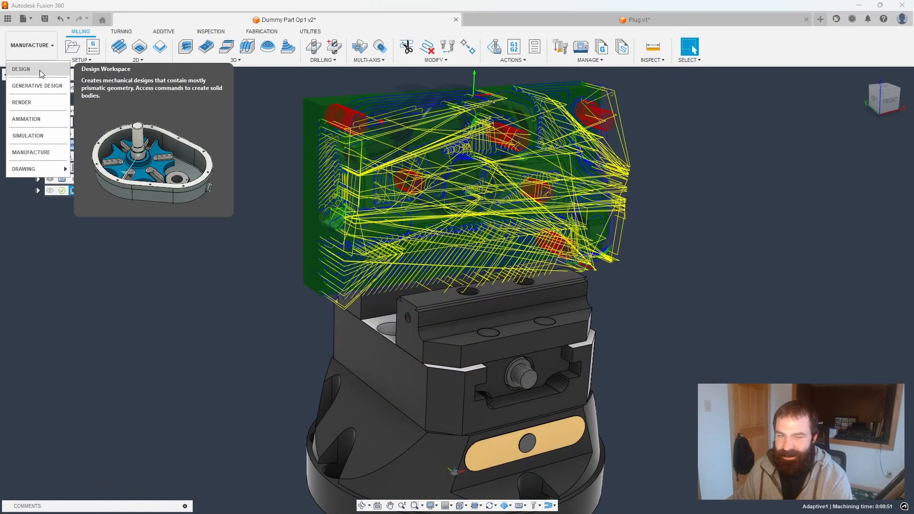
Switch to the design workspace to sketch the boundary around the receiver.
{"action": "left_click", "coordinate": [21, 68]}
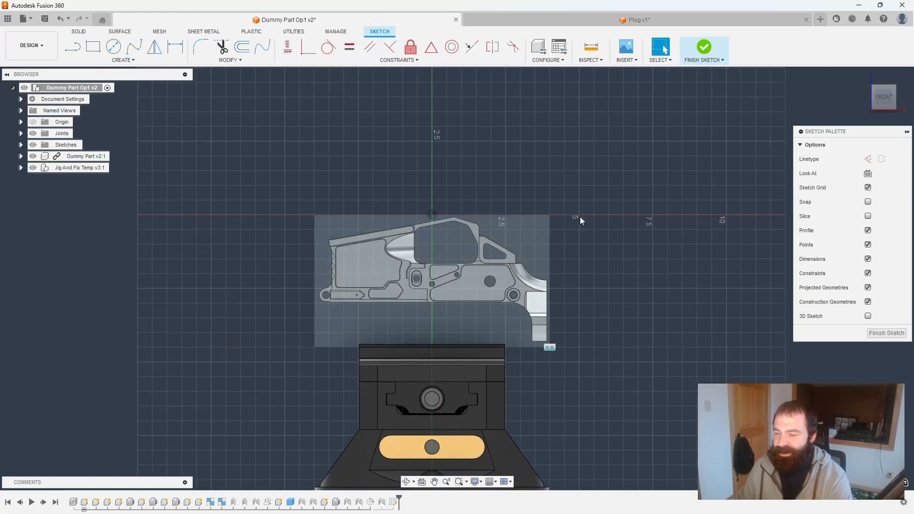
{"action": "mouse_move", "coordinate": [367, 191]}
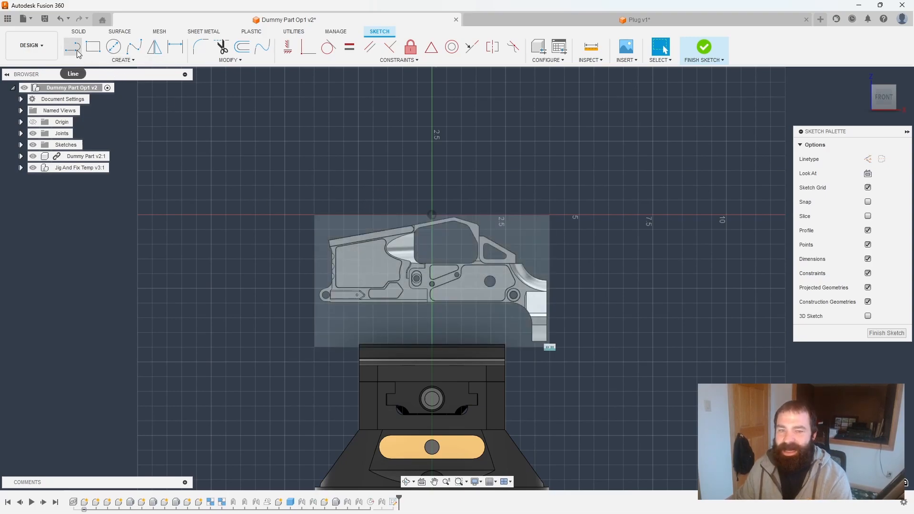
{"action": "mouse_move", "coordinate": [75, 50]}
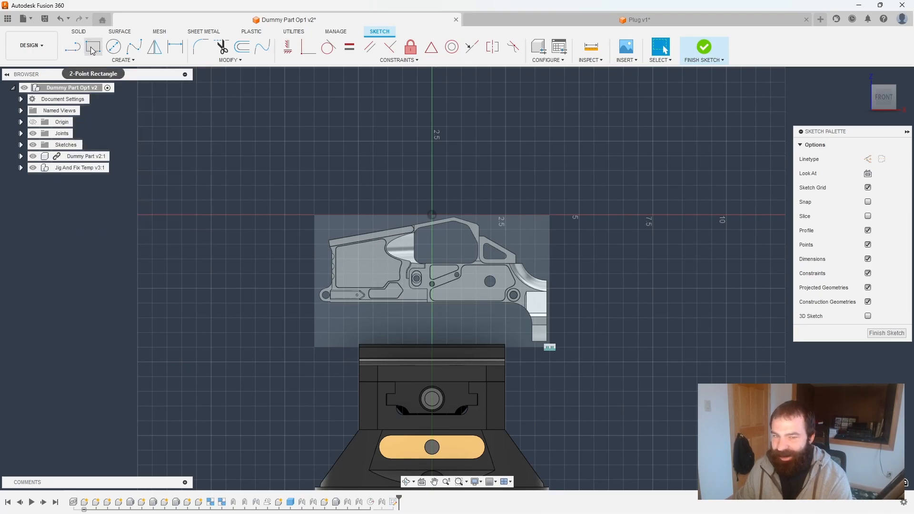
{"action": "mouse_move", "coordinate": [91, 50]}
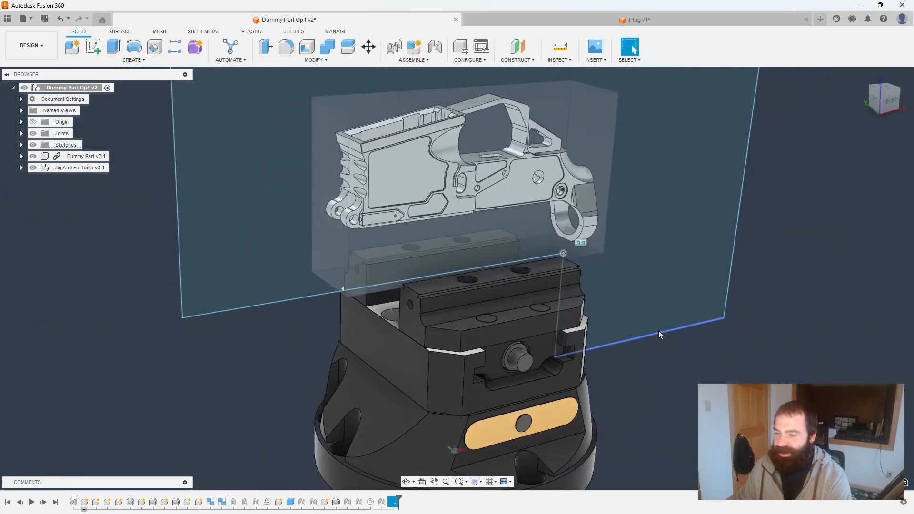
Finish the sketch and use its outline as Adaptive1's machining boundary with tool centre on boundary.
{"action": "left_click", "coordinate": [28, 45]}
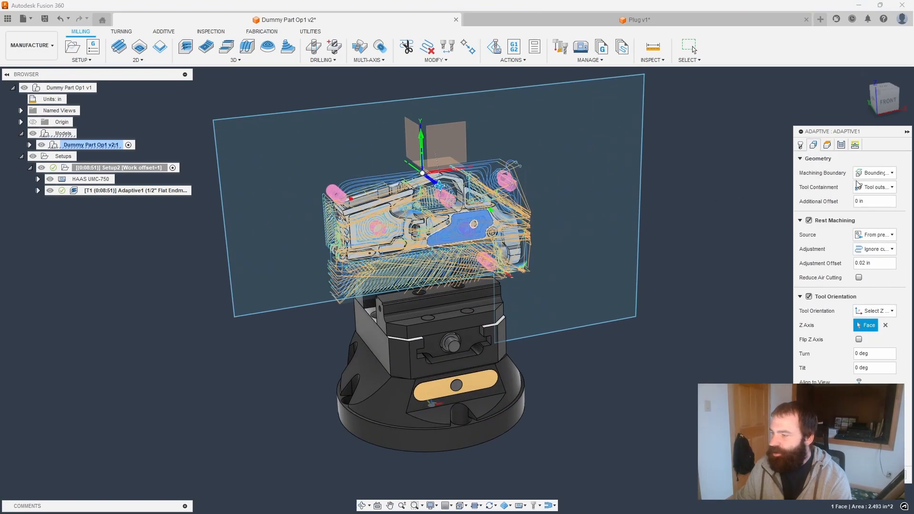
{"action": "left_click", "coordinate": [887, 172]}
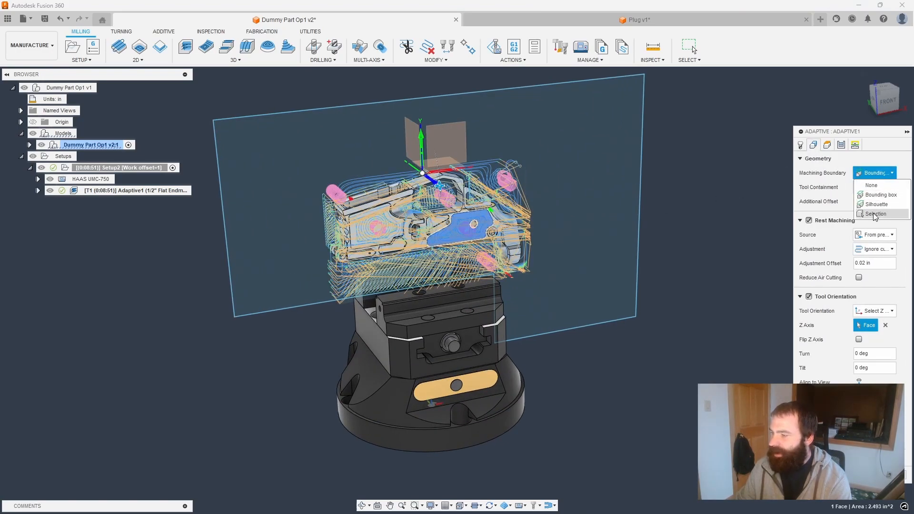
{"action": "left_click", "coordinate": [874, 214]}
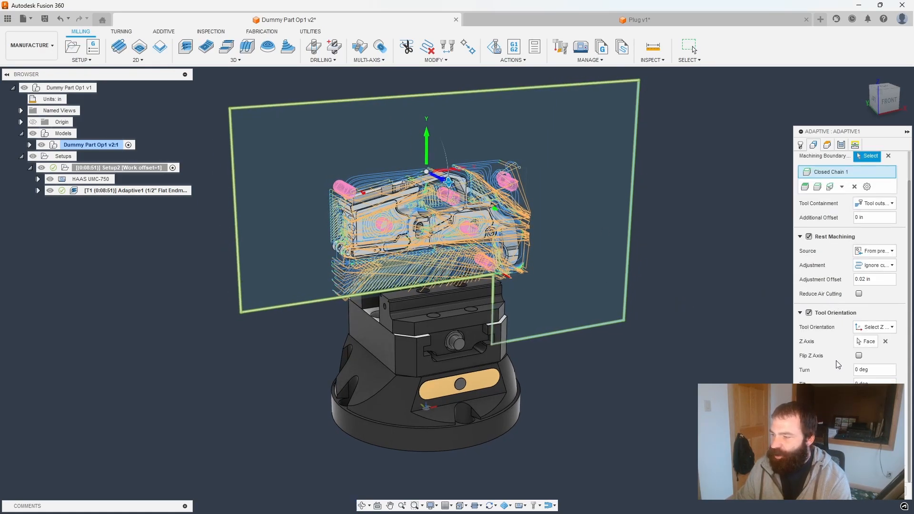
{"action": "left_click", "coordinate": [874, 203]}
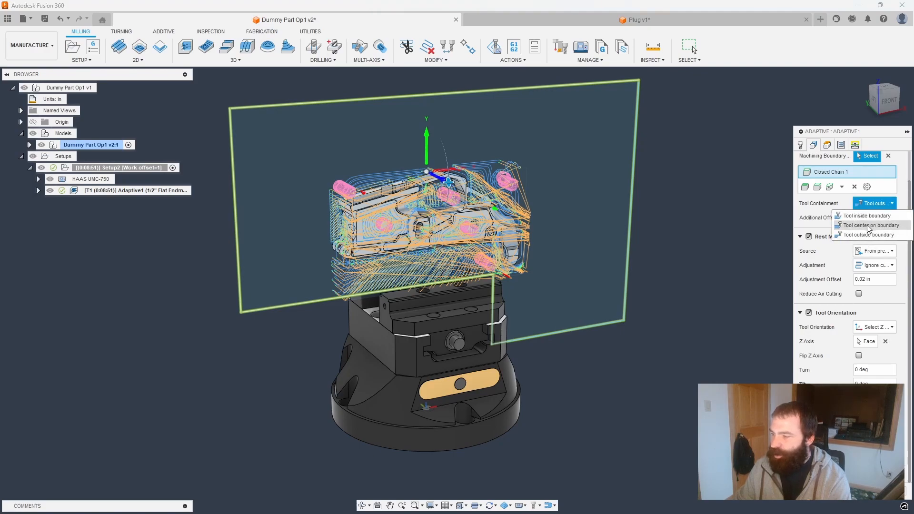
{"action": "left_click", "coordinate": [866, 215]}
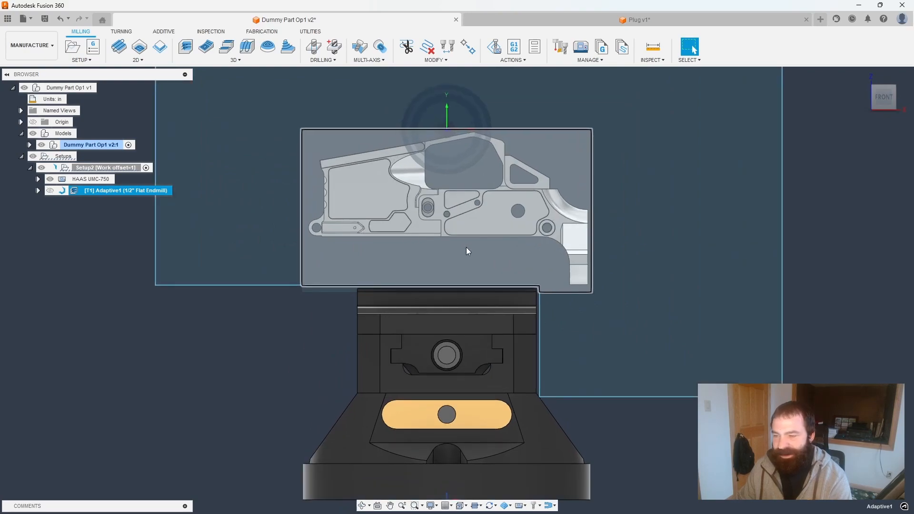
{"action": "mouse_move", "coordinate": [491, 262]}
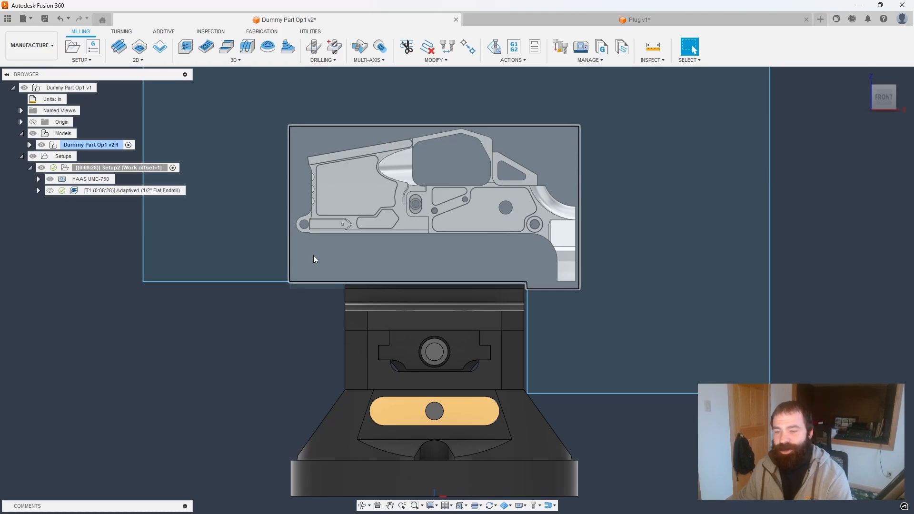
Switch from manufacturing back to the design workspace.
{"action": "left_click", "coordinate": [29, 45]}
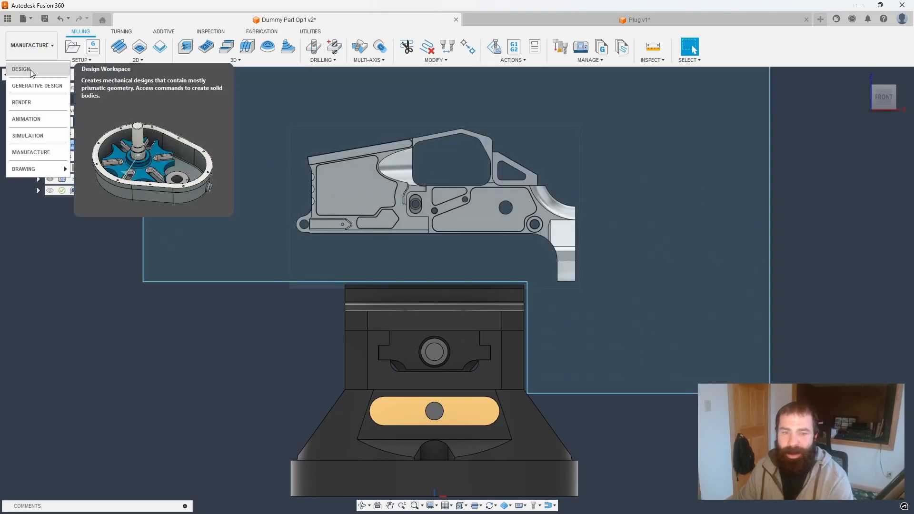
{"action": "left_click", "coordinate": [19, 68]}
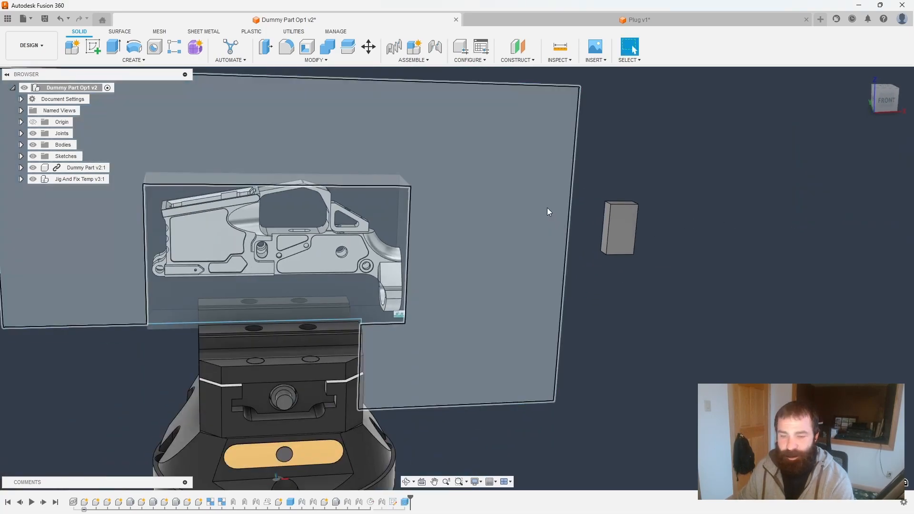
Move the block body point-to-point up under the receiver as the first tab.
{"action": "left_click", "coordinate": [367, 46]}
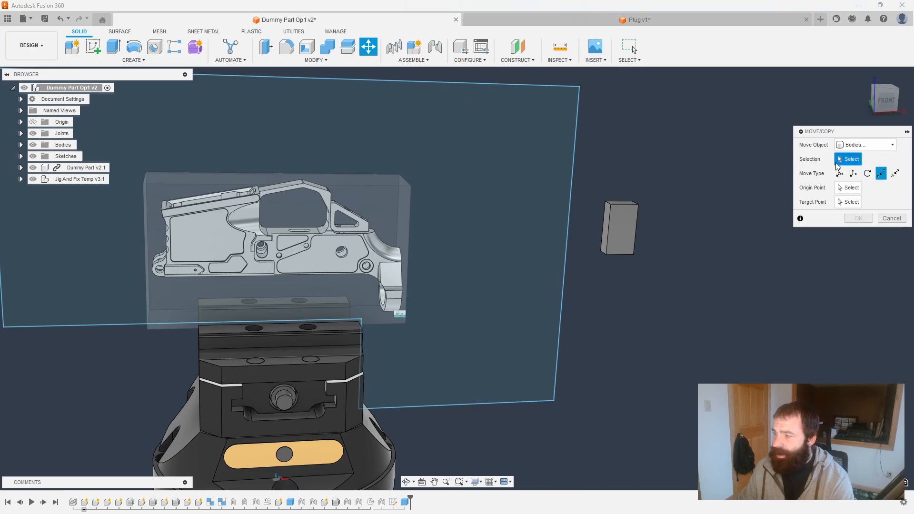
{"action": "left_click", "coordinate": [619, 229]}
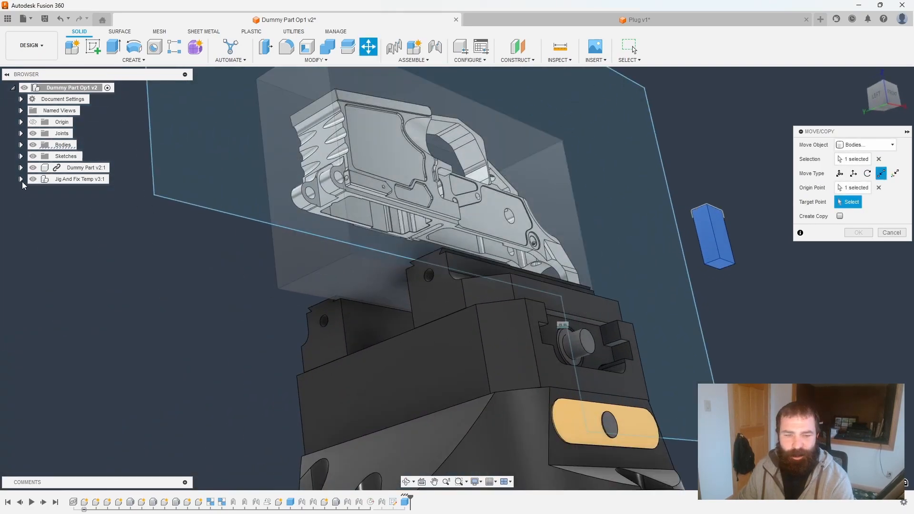
{"action": "left_click", "coordinate": [21, 179]}
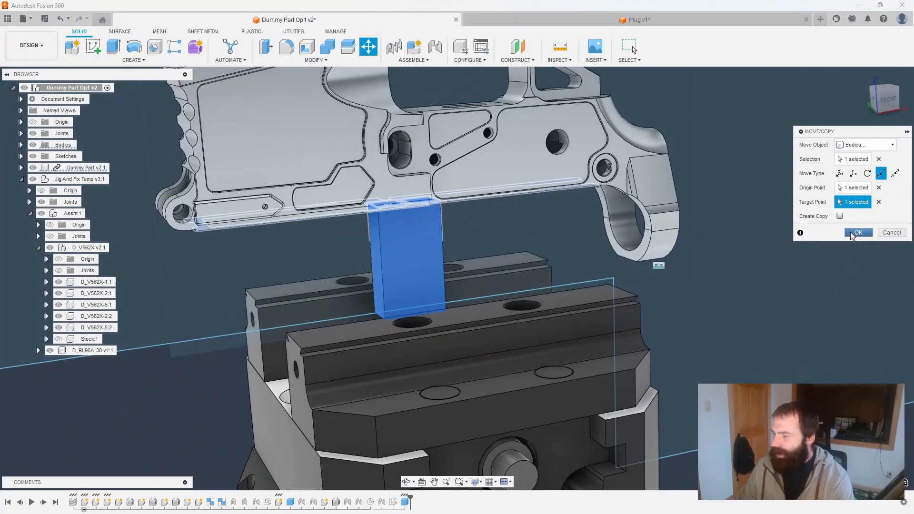
{"action": "left_click", "coordinate": [858, 232]}
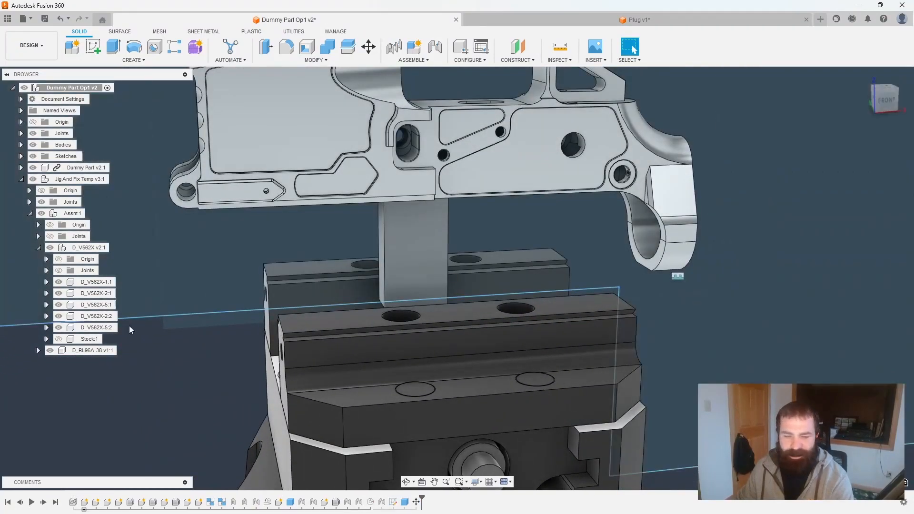
Copy Body2 and slide it 1.80 in along X as the second tab.
{"action": "left_click", "coordinate": [21, 144]}
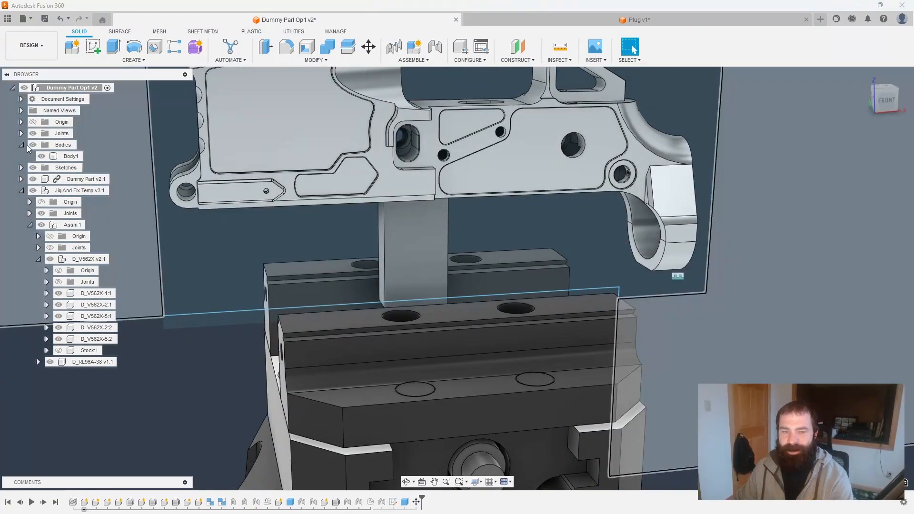
{"action": "left_click", "coordinate": [66, 156]}
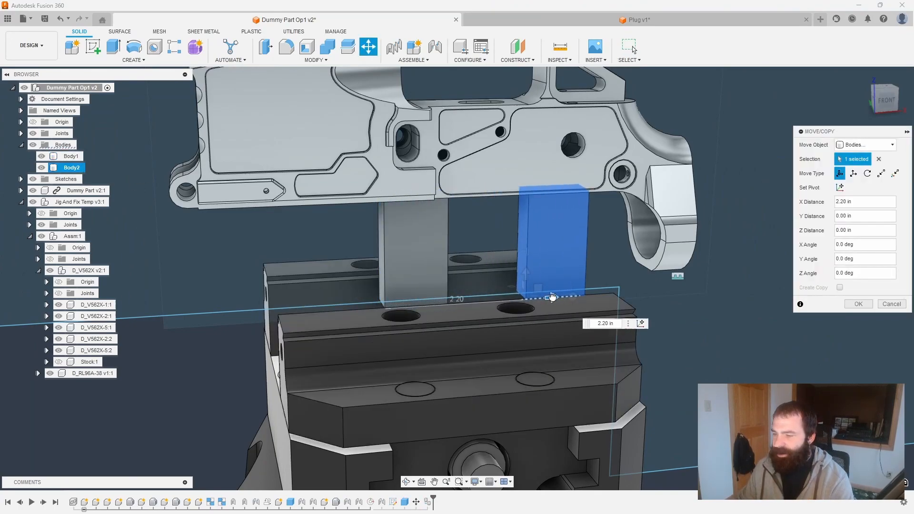
{"action": "left_click_drag", "start_coordinate": [552, 297], "coordinate": [500, 311]}
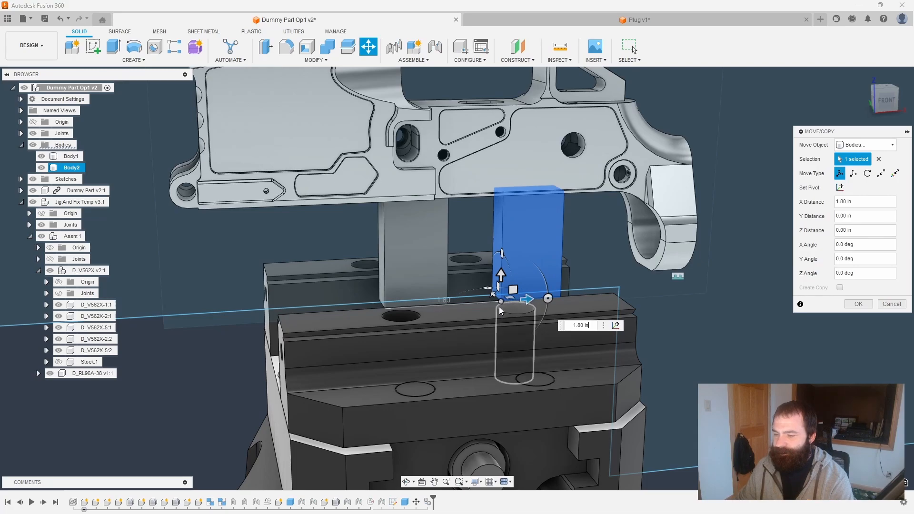
{"action": "left_click", "coordinate": [858, 304]}
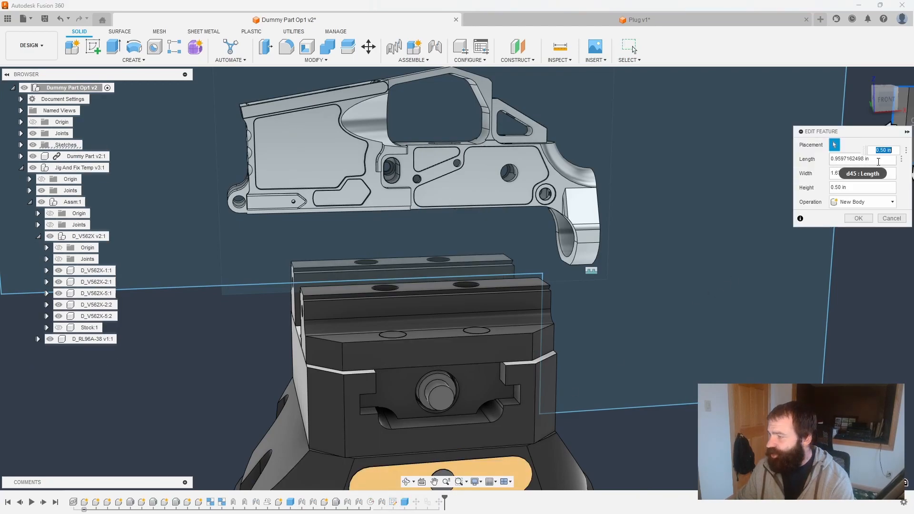
Resize the tab box to 0.5 in long and 2 in wide, then return to the manufacturing workspace.
{"action": "left_click", "coordinate": [860, 159]}
{"action": "type", "text": "0.5"}
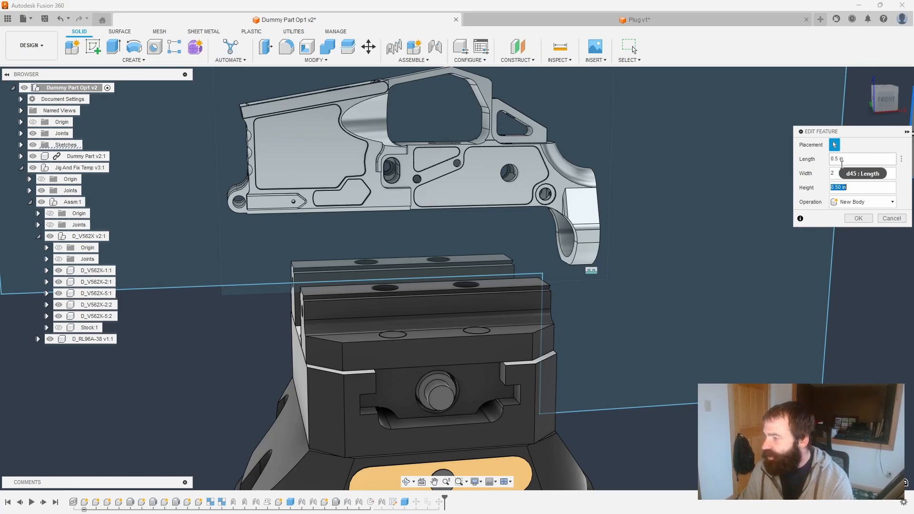
{"action": "left_click", "coordinate": [859, 218]}
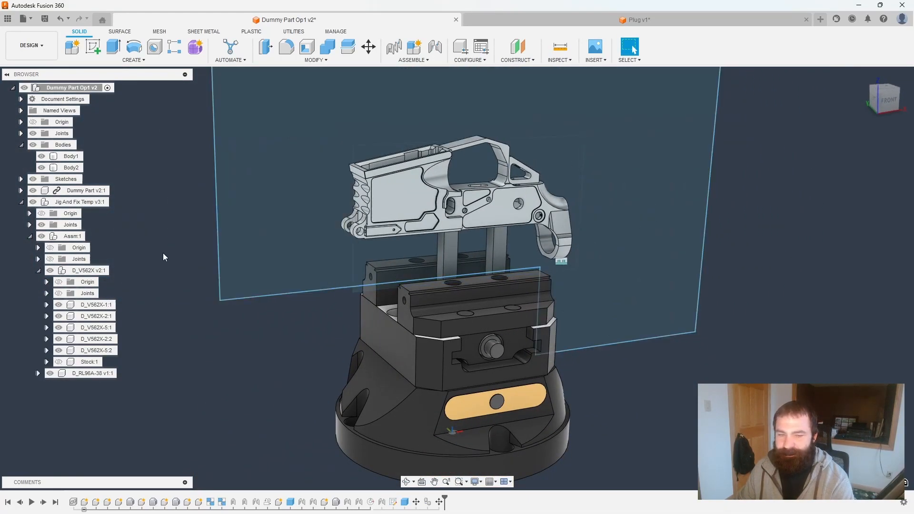
{"action": "left_click", "coordinate": [27, 45]}
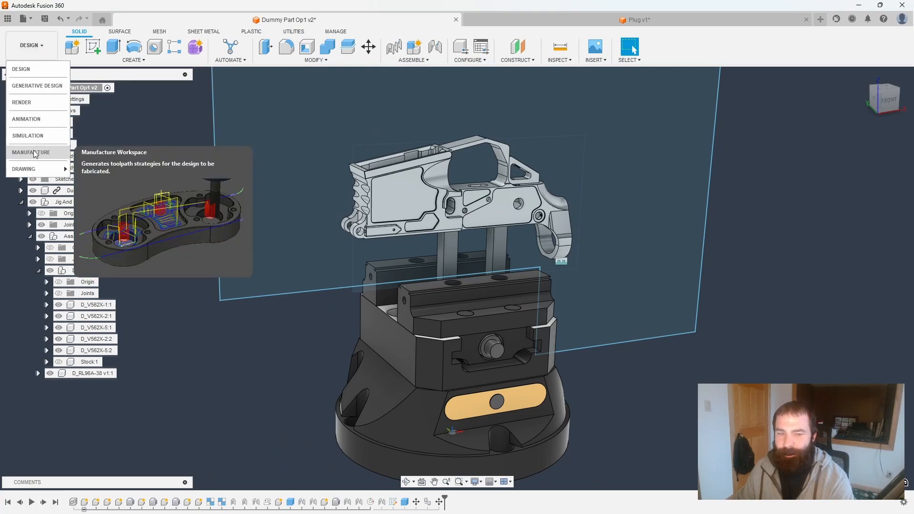
{"action": "left_click", "coordinate": [33, 153]}
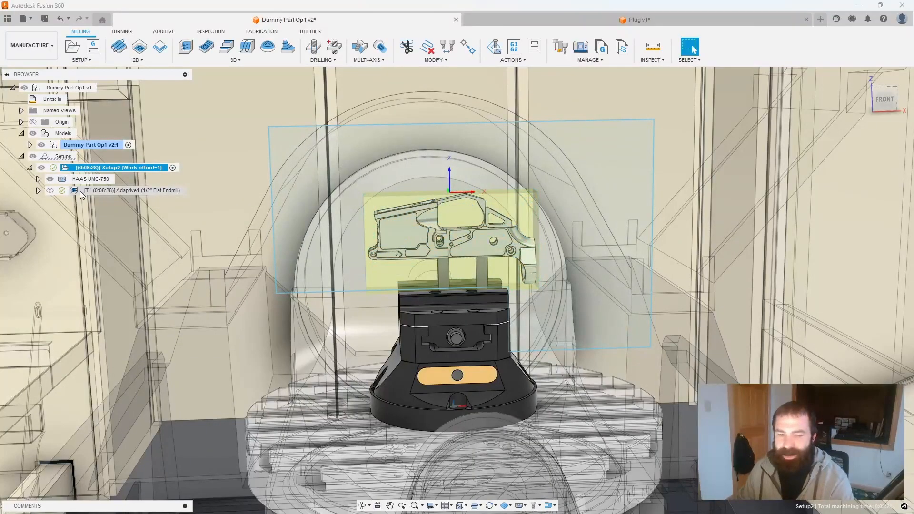
Set Adaptive1 to keep the tool inside the boundary and regenerate with the tabs present.
{"action": "double_click", "coordinate": [131, 190]}
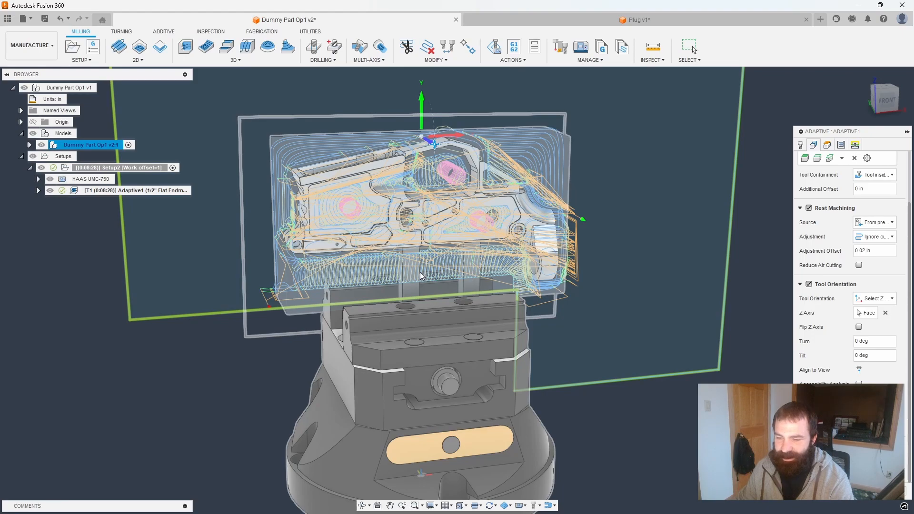
{"action": "mouse_move", "coordinate": [251, 257]}
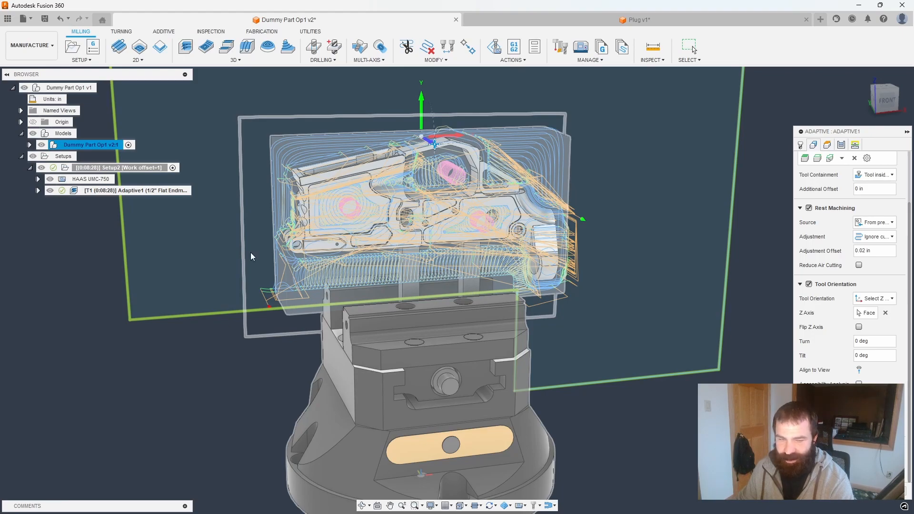
{"action": "left_click", "coordinate": [27, 145]}
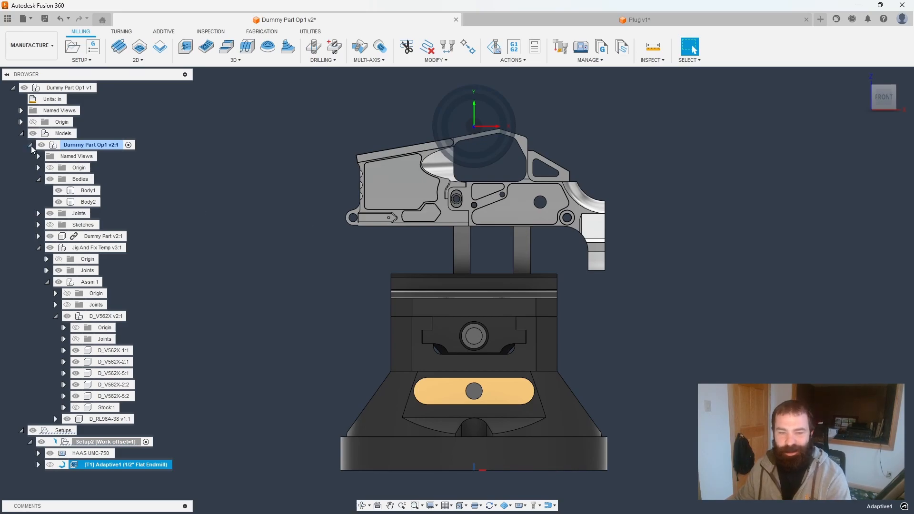
Simulate the Adaptive1 roughing with stock shown, leaving green remaining stock above the vise.
{"action": "left_click", "coordinate": [32, 144]}
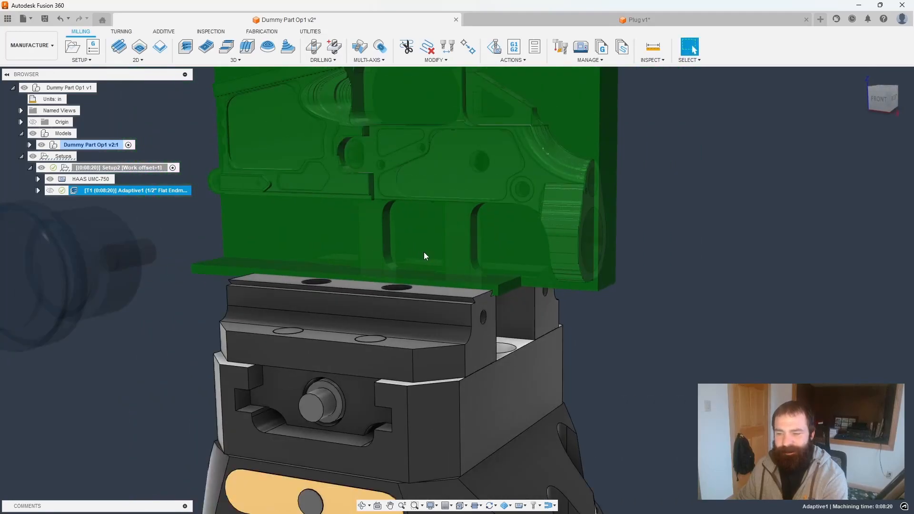
{"action": "mouse_move", "coordinate": [418, 228]}
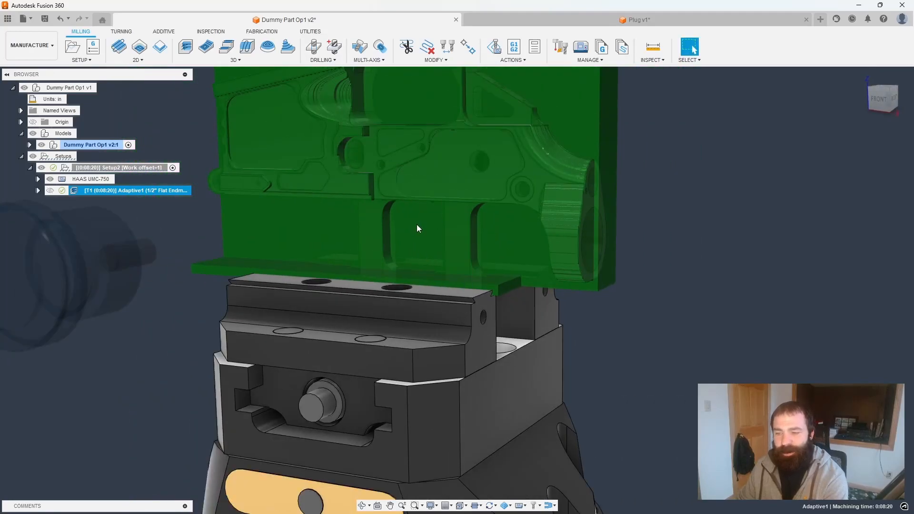